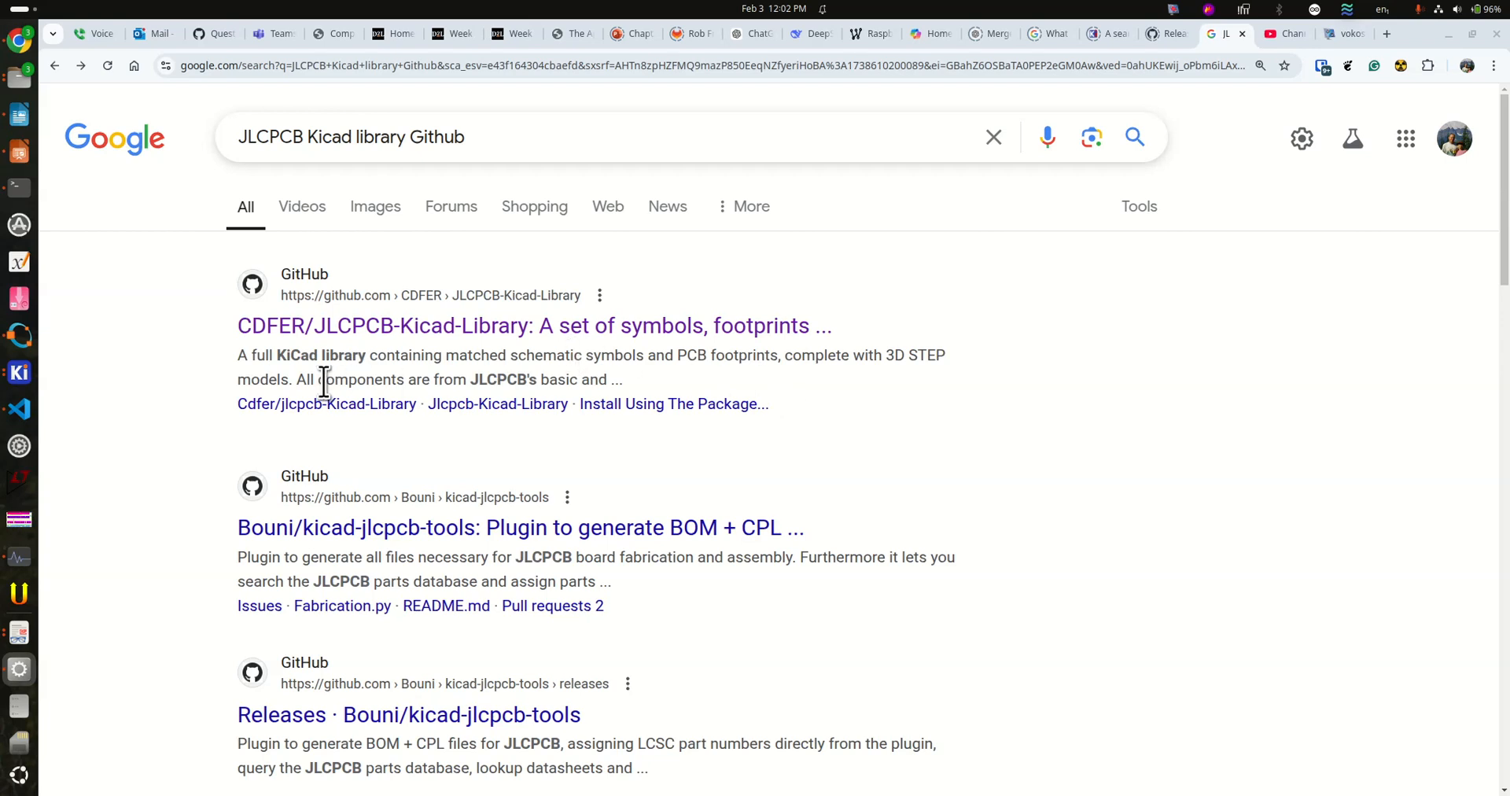
mouse_move(455, 359)
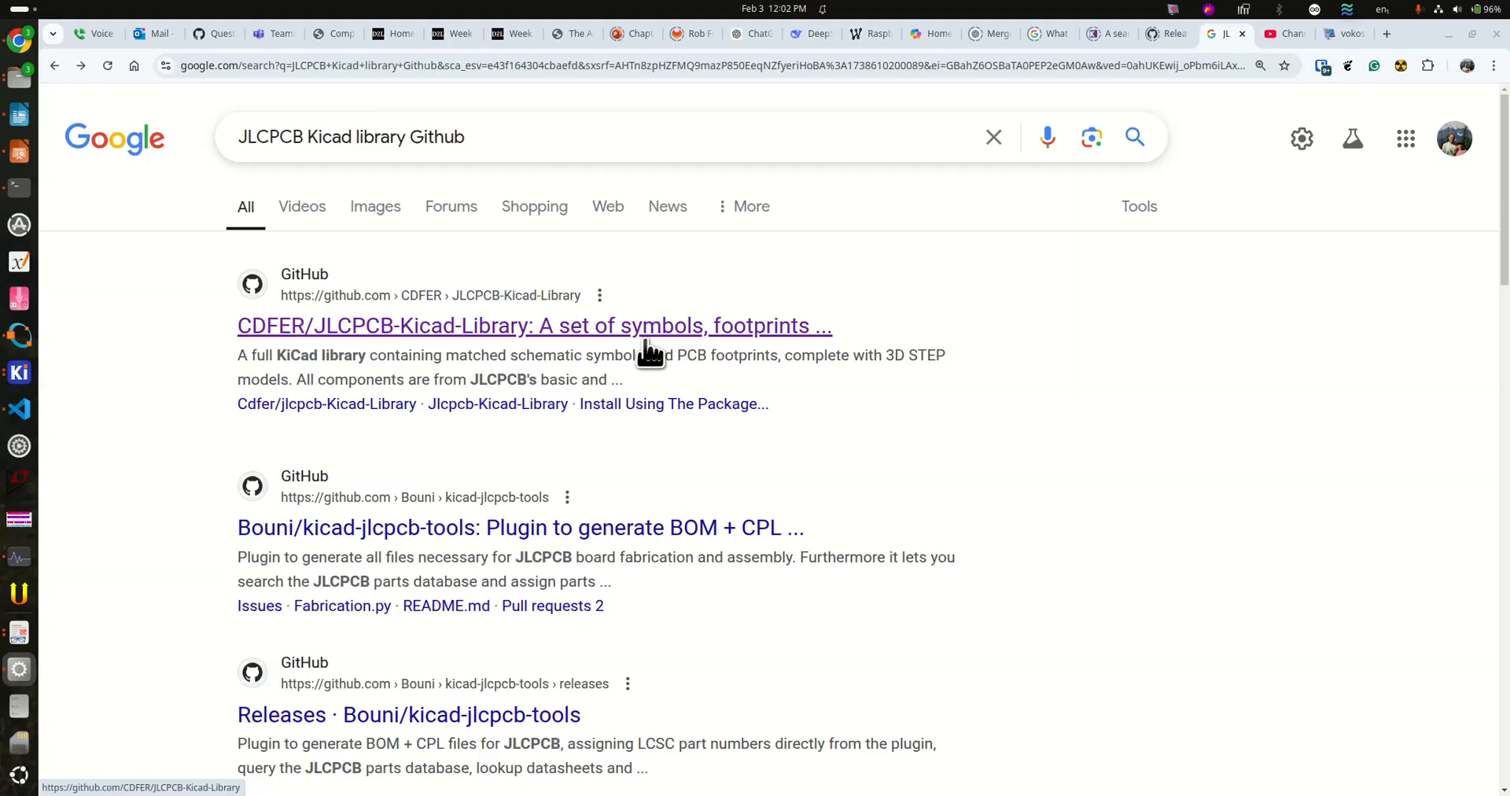
mouse_move(652, 347)
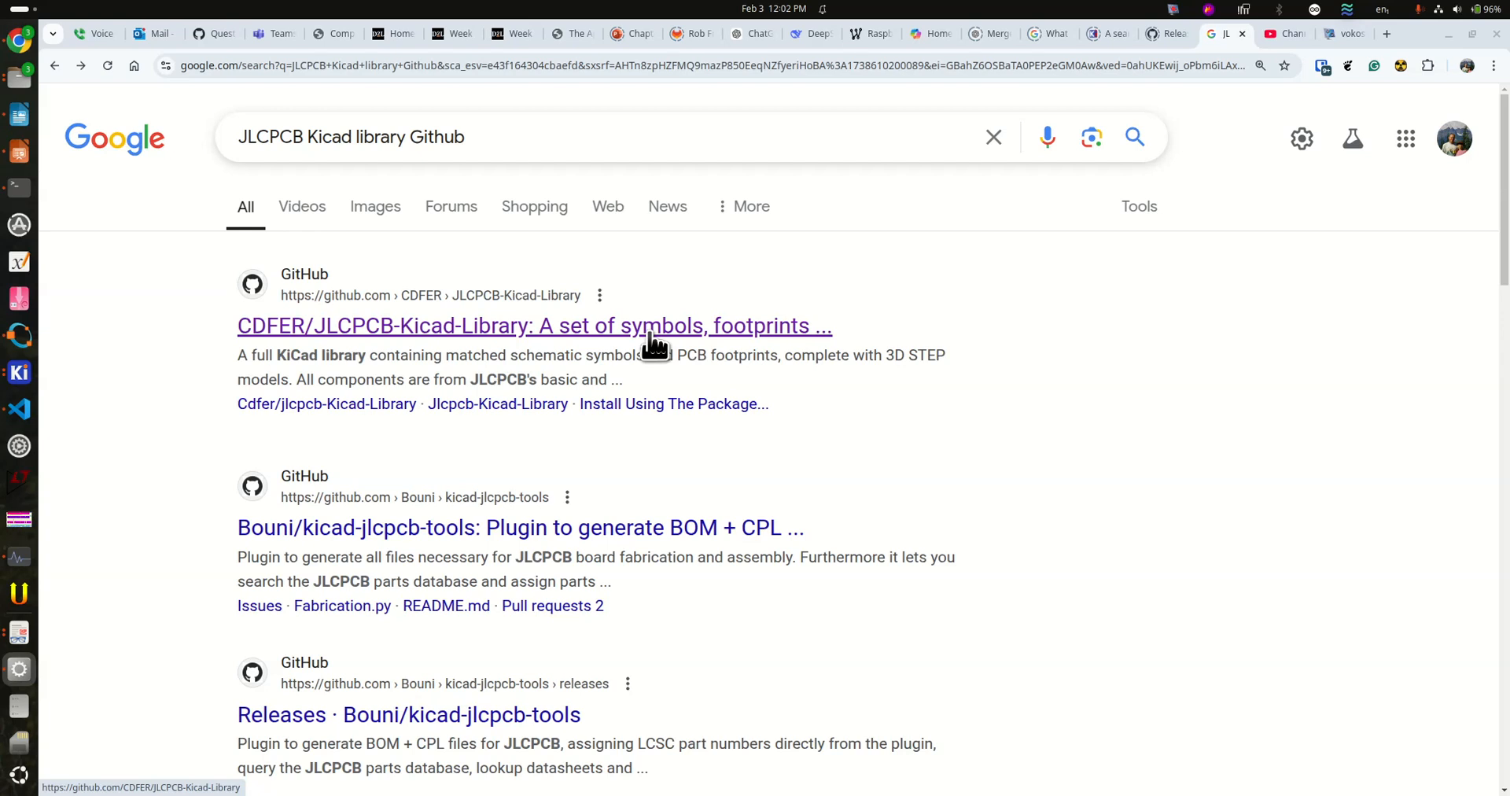
Copy the package-manager repository URL from the CDFER JLCPCB-Kicad-Library README.
left_click(535, 325)
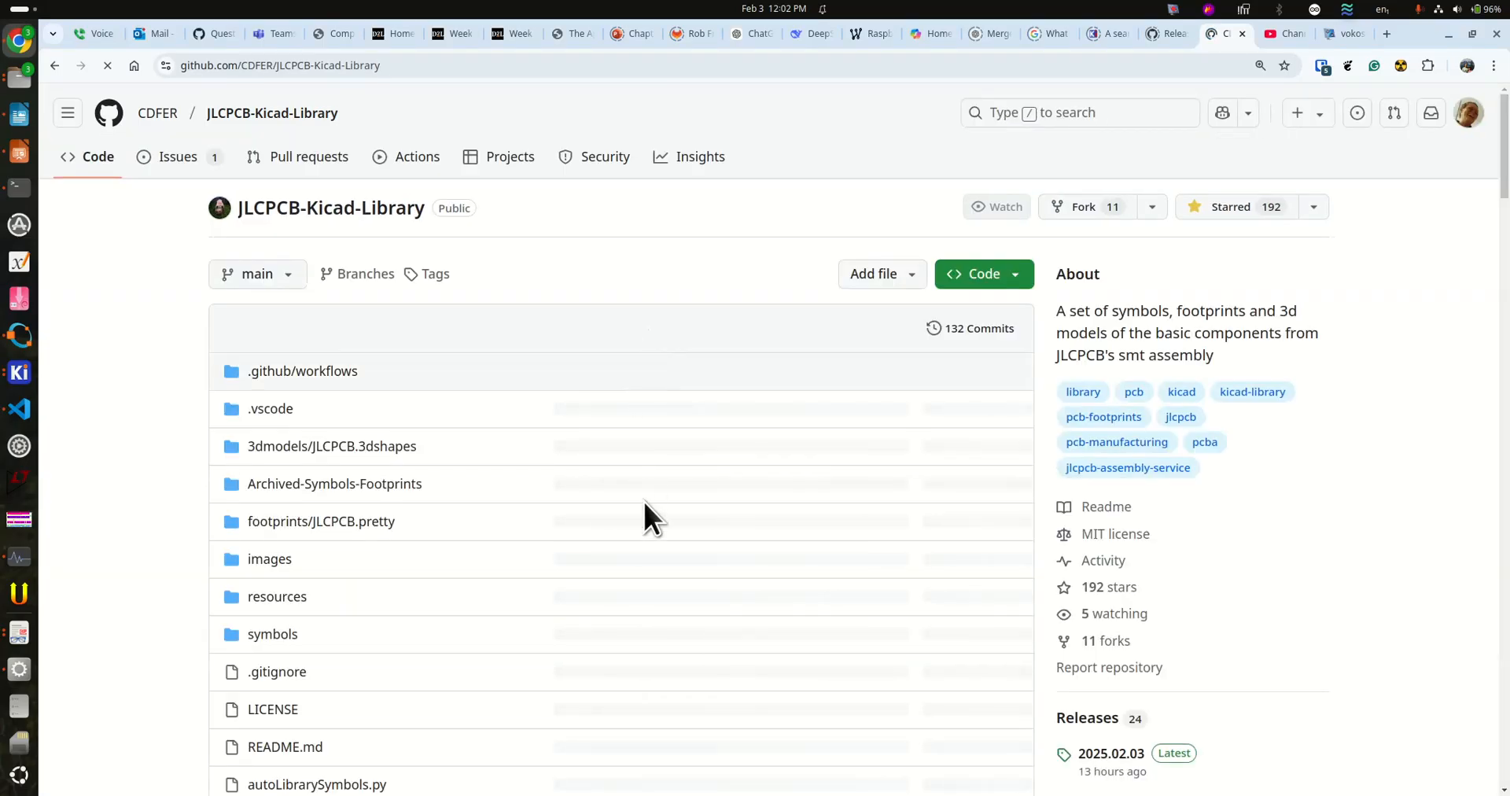
scroll("down", 3)
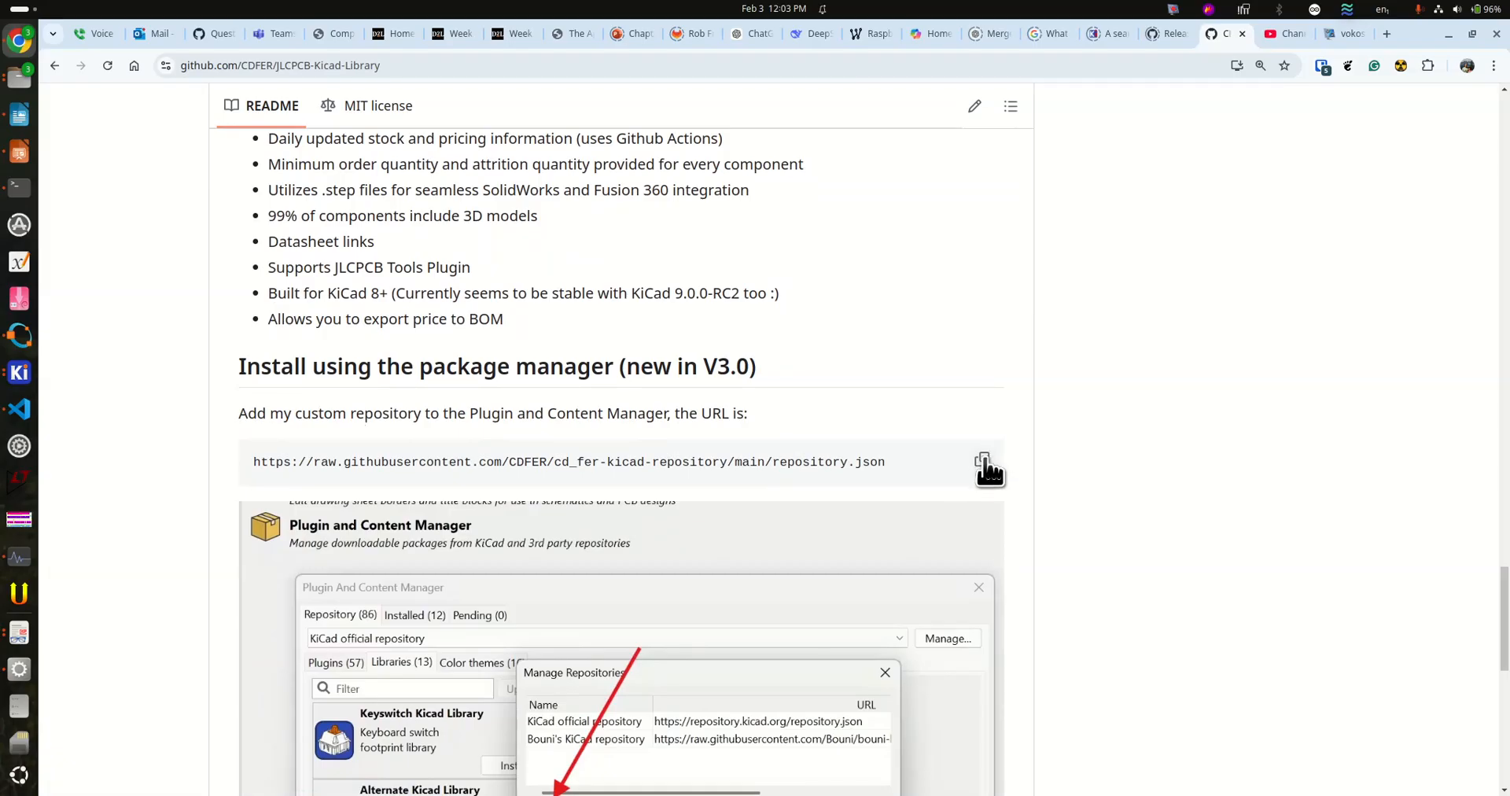
left_click(983, 461)
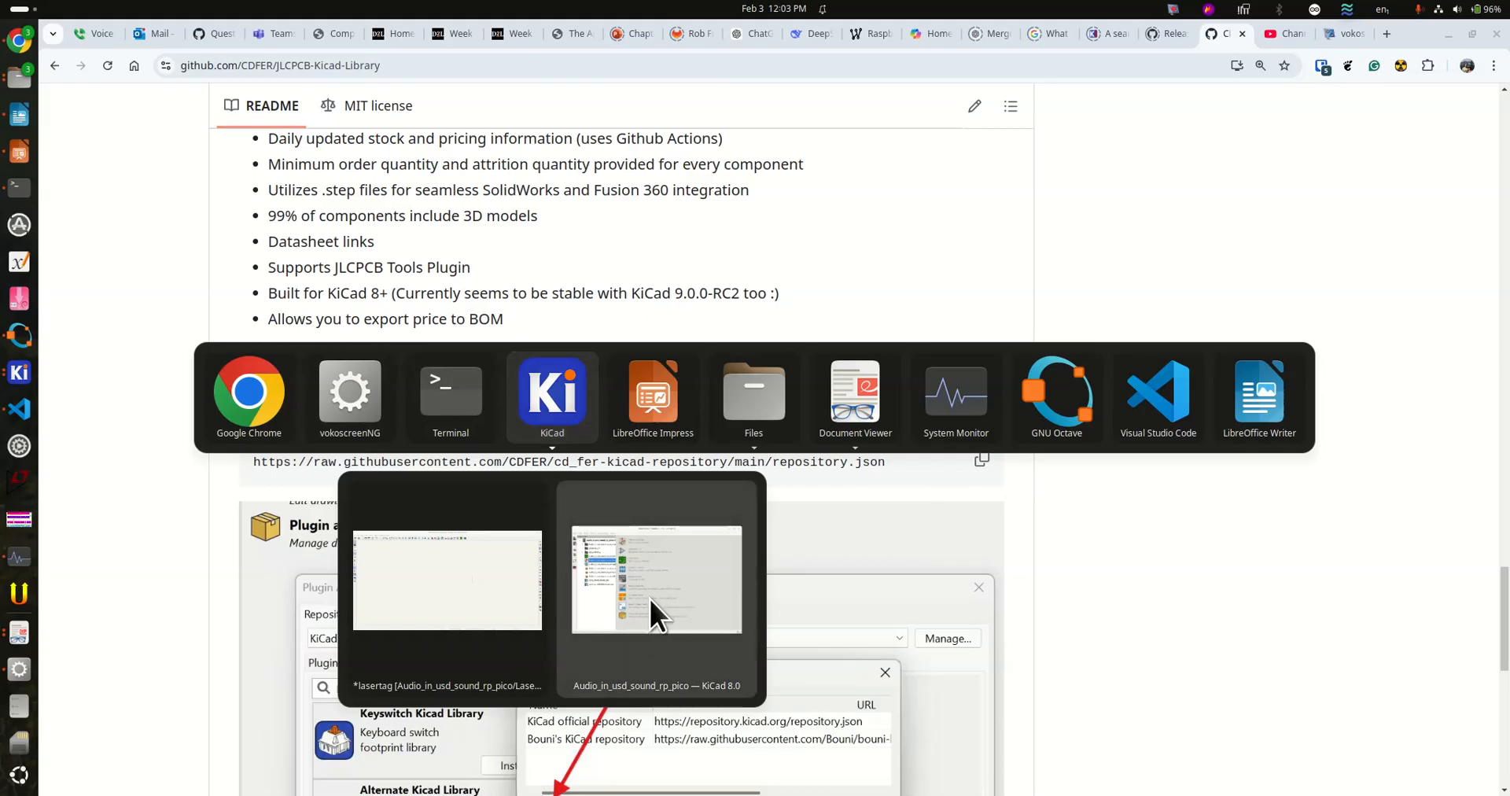
Bring KiCad forward and show Manage Repositories in the Plugin and Content Manager.
left_click(655, 579)
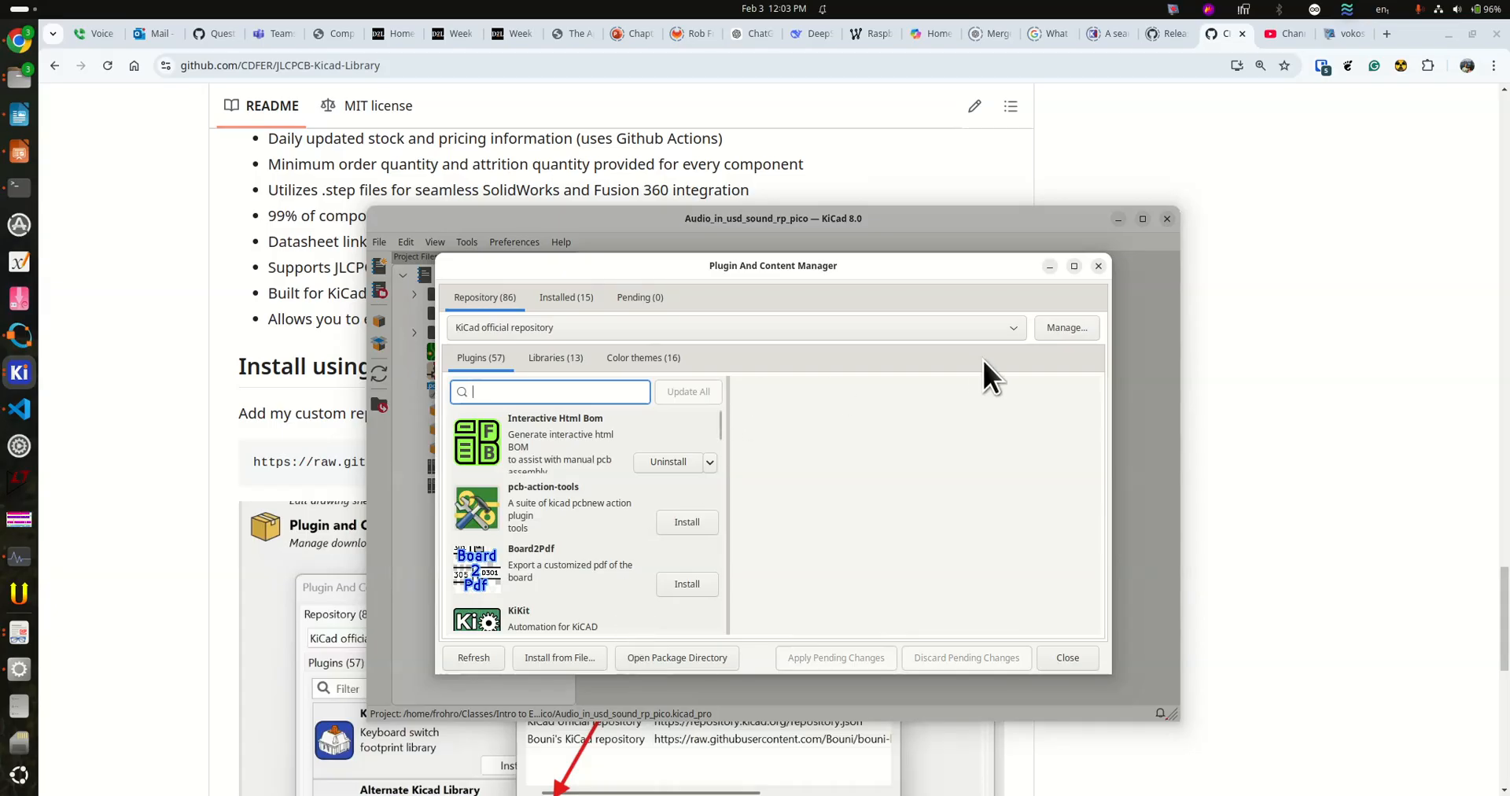
left_click(1065, 327)
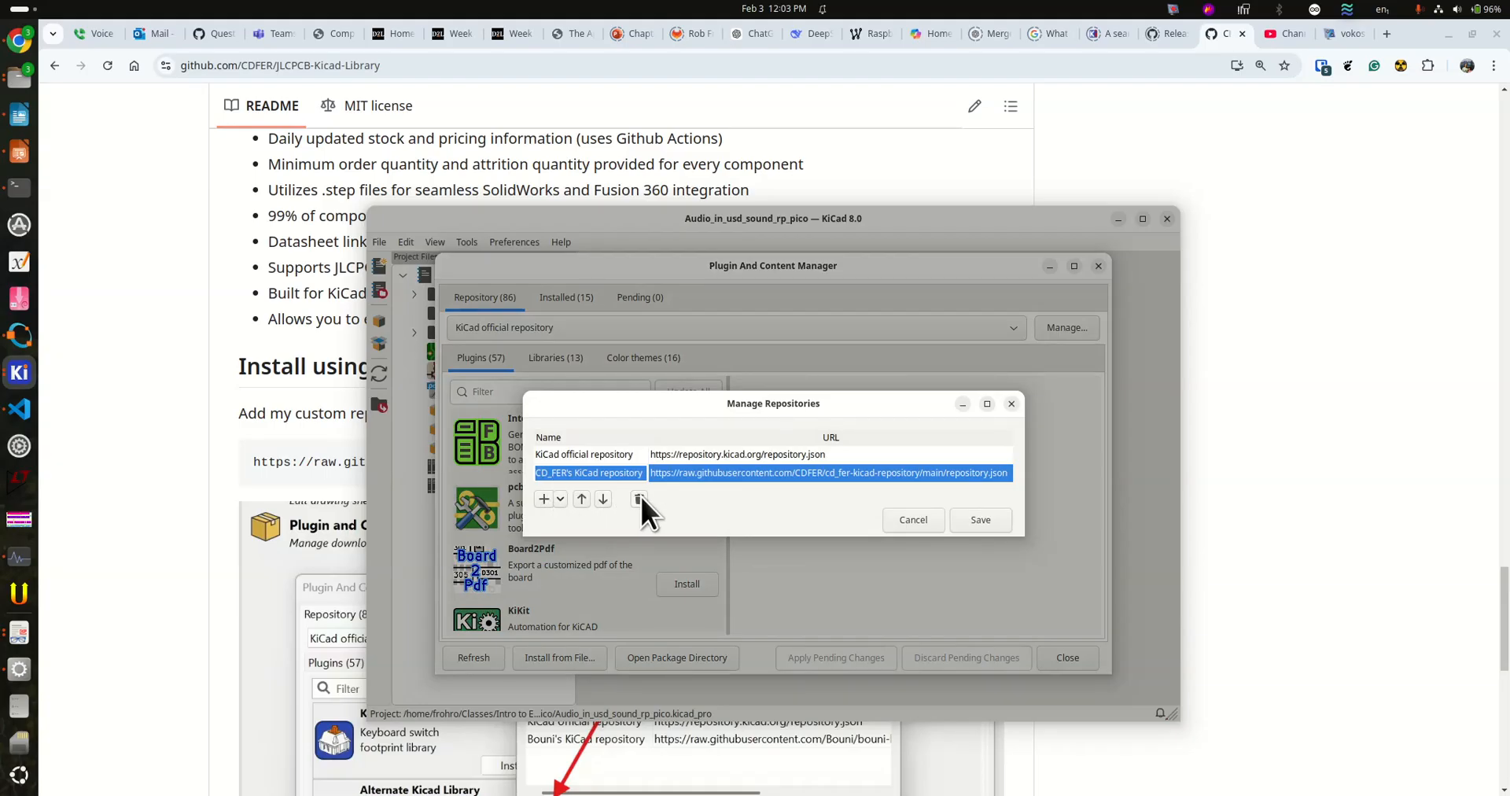
left_click(640, 499)
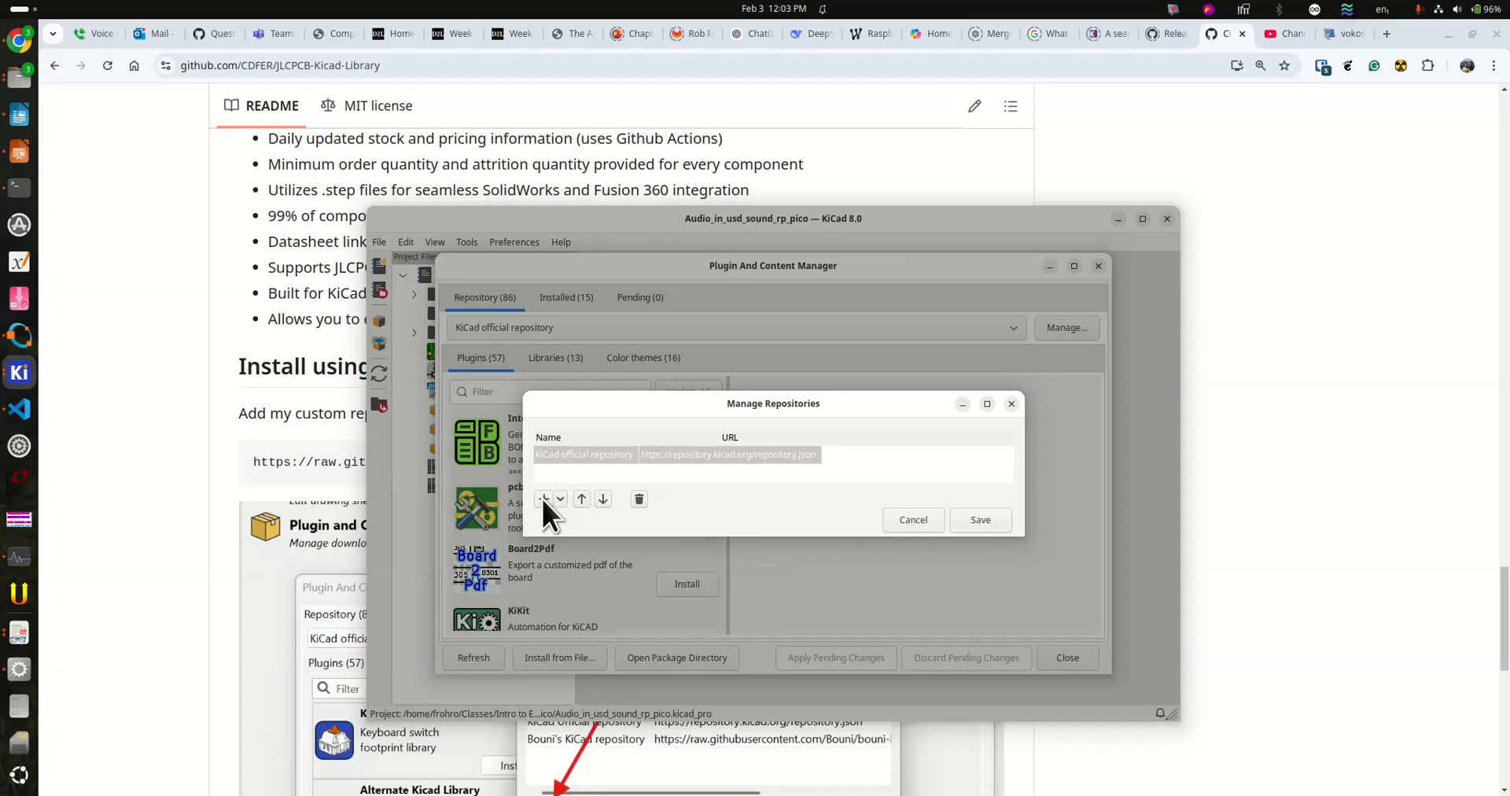
left_click(543, 499)
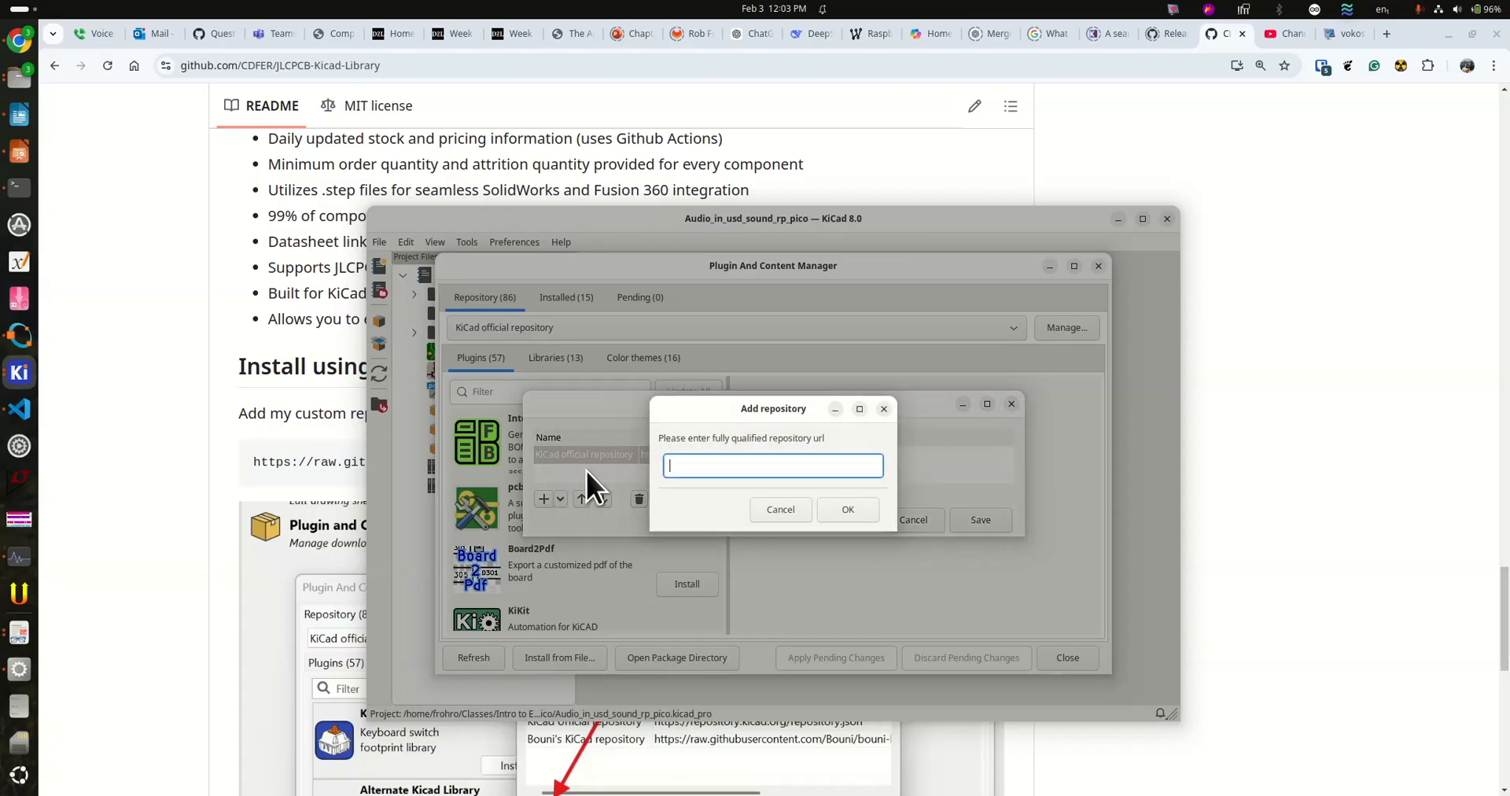
type("https://raw.githubusercontent.com/CDFER/cd_fer-kicad-repository/main/repository.json")
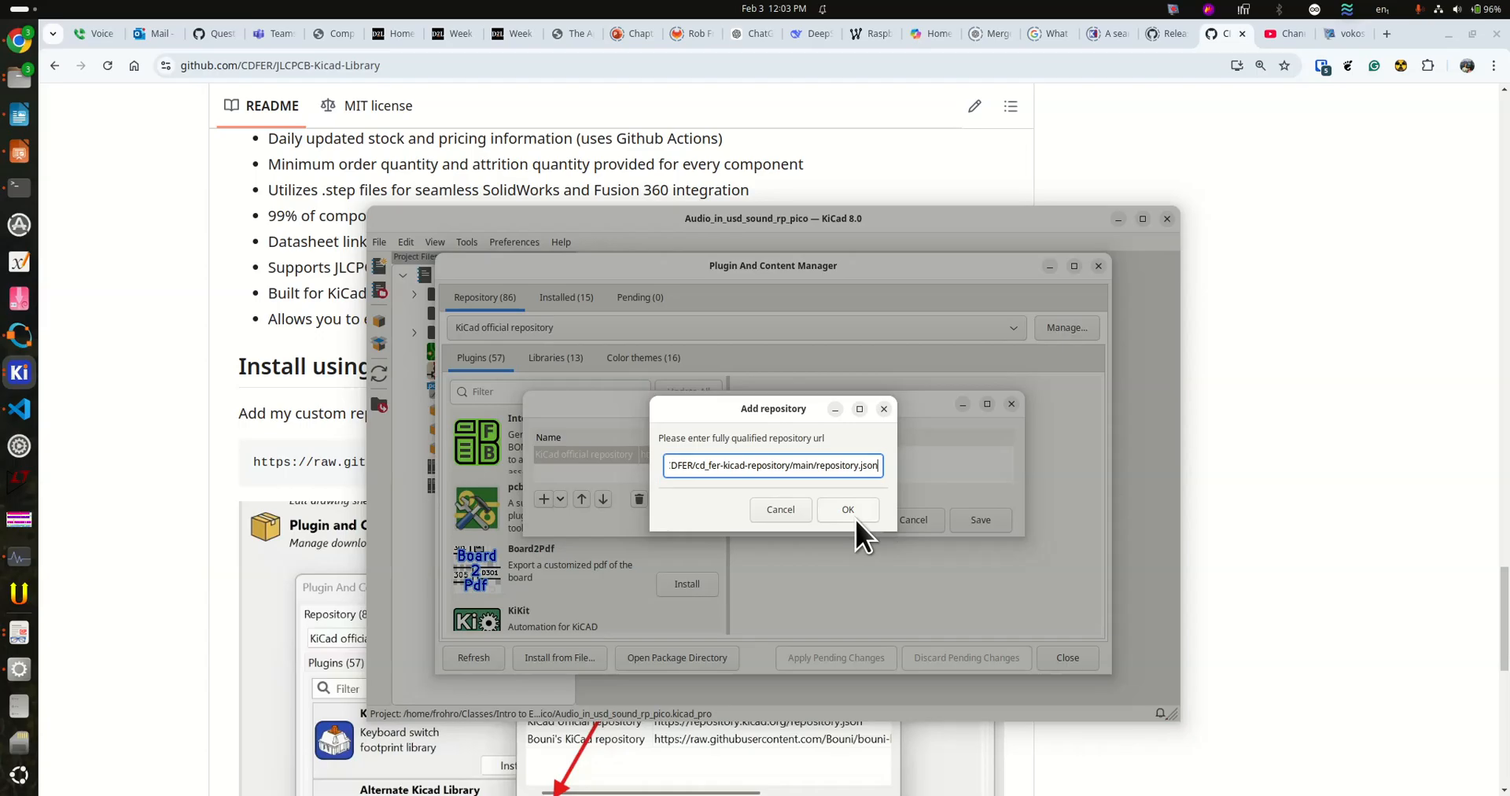
left_click(846, 508)
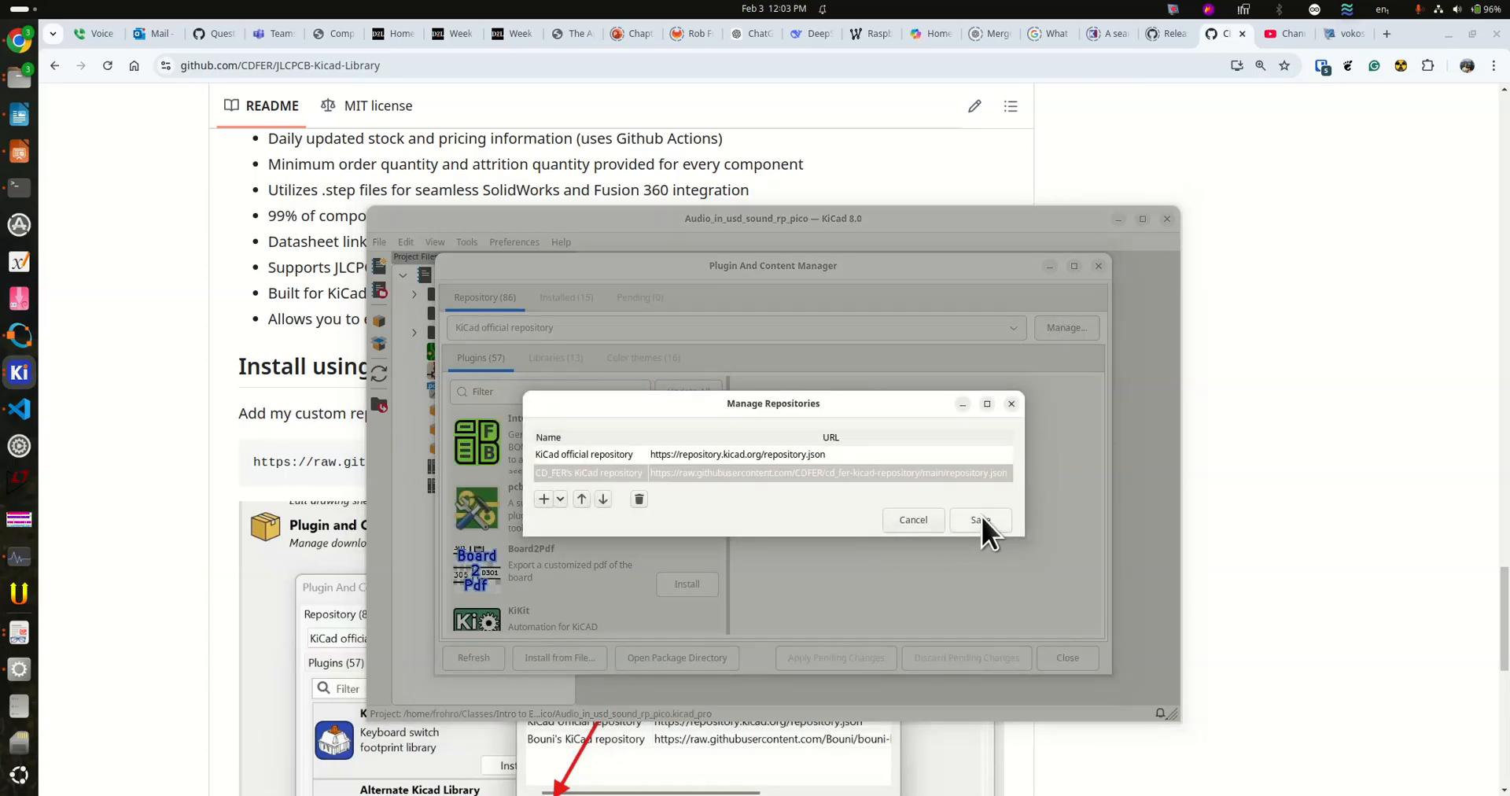
left_click(978, 519)
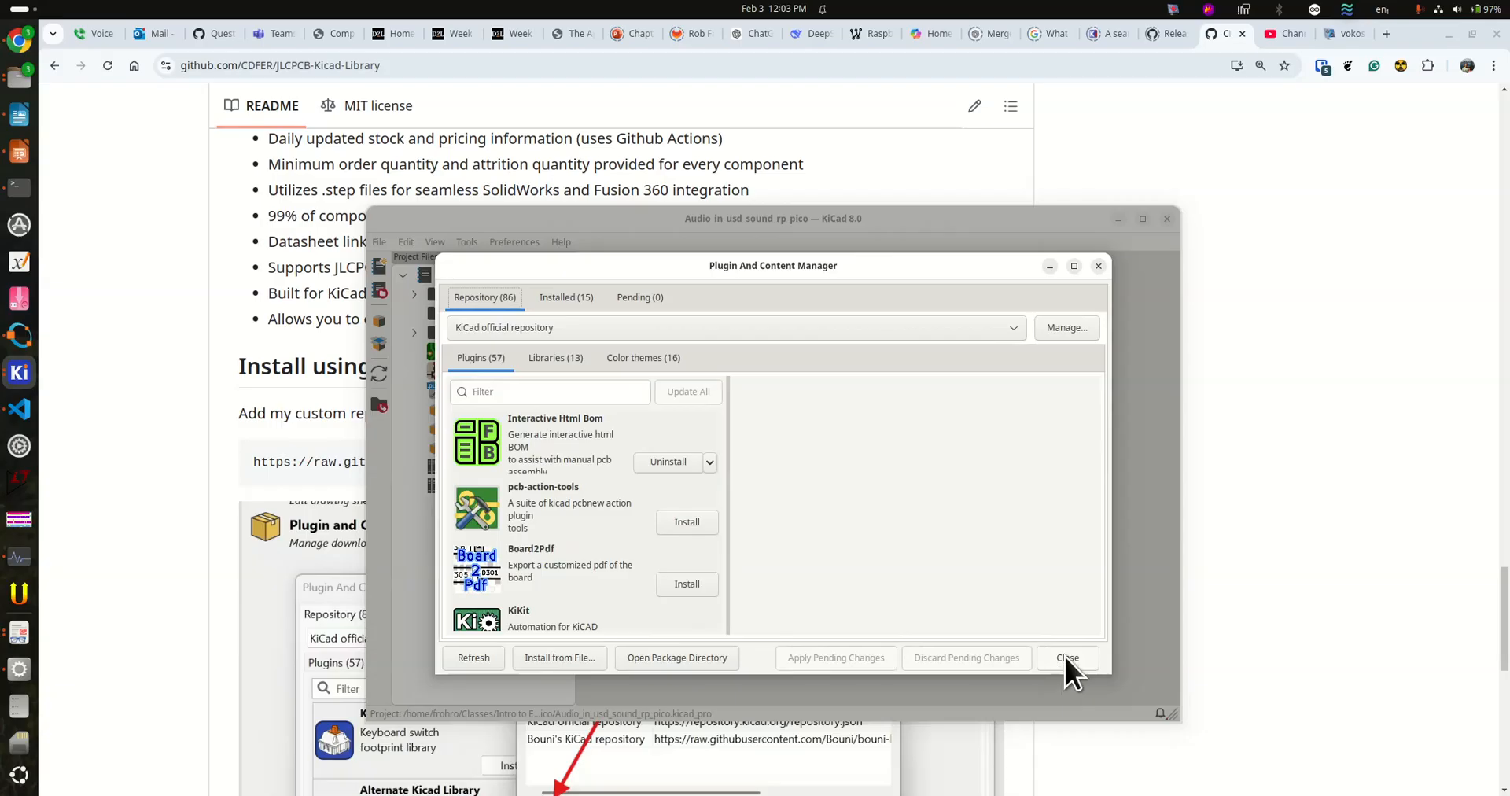
mouse_move(732, 337)
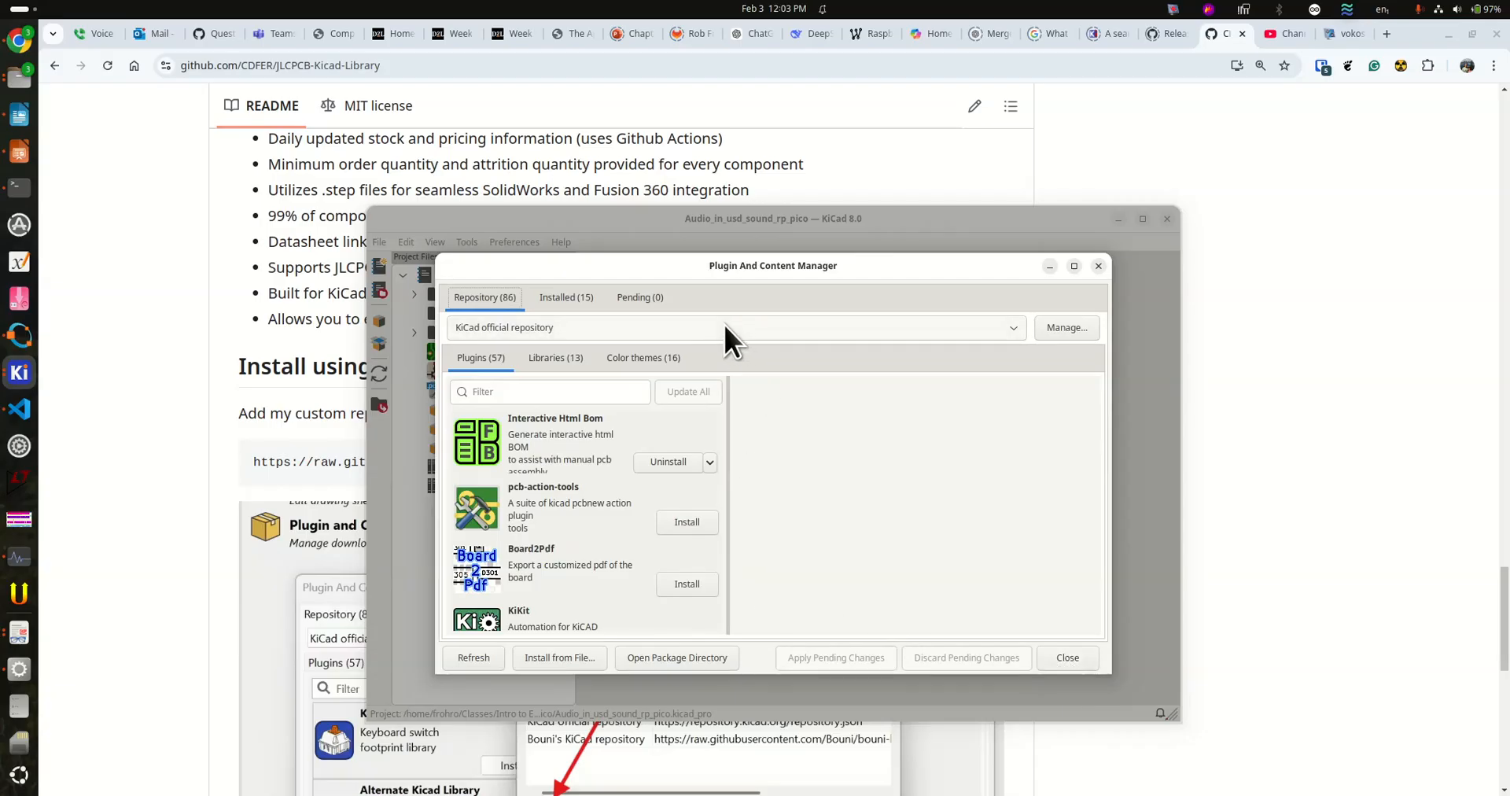
Uninstall the JLCPCB KiCad Library from CD_FER's repository Libraries list and apply the change.
left_click(736, 328)
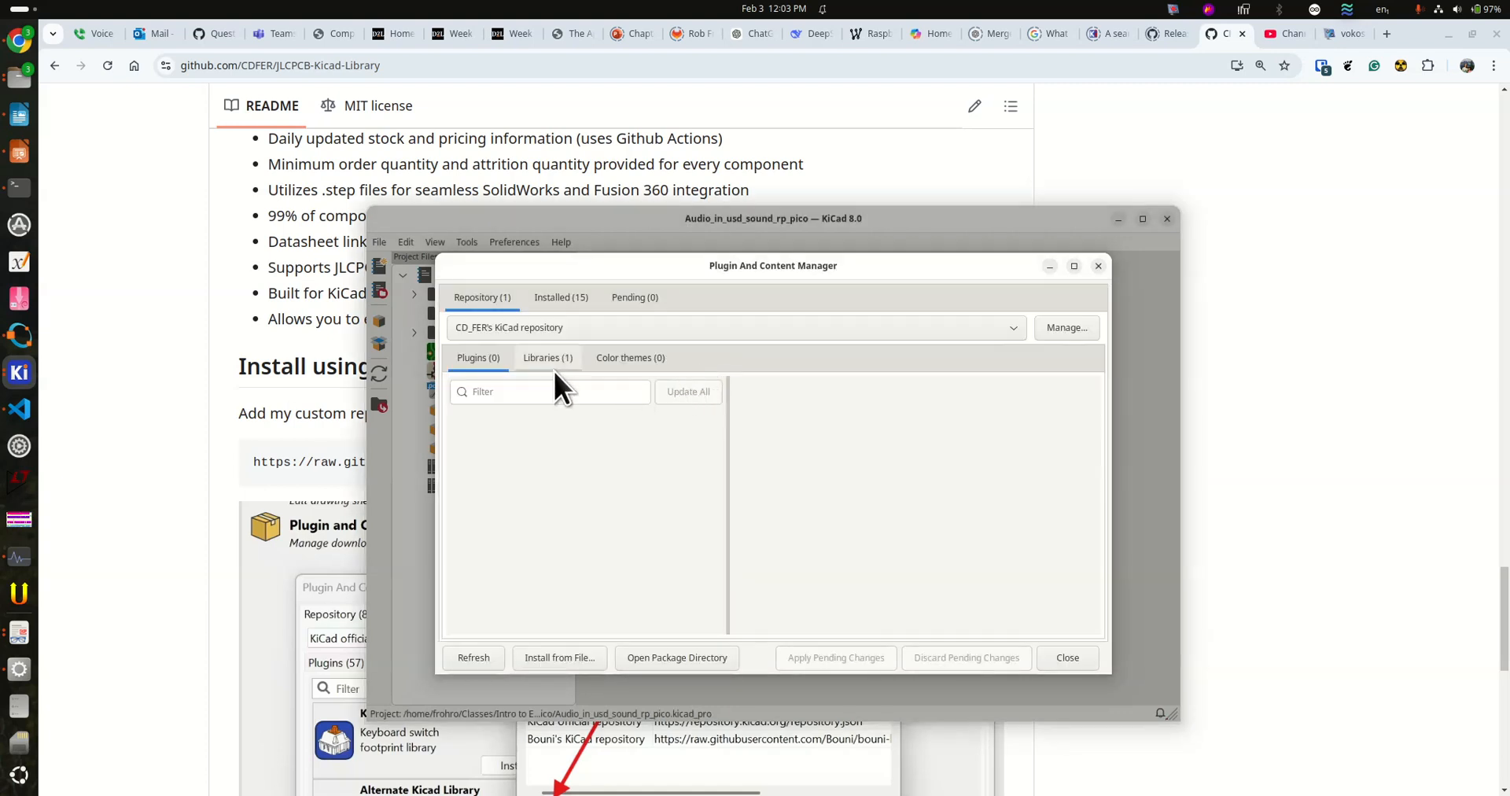
left_click(547, 357)
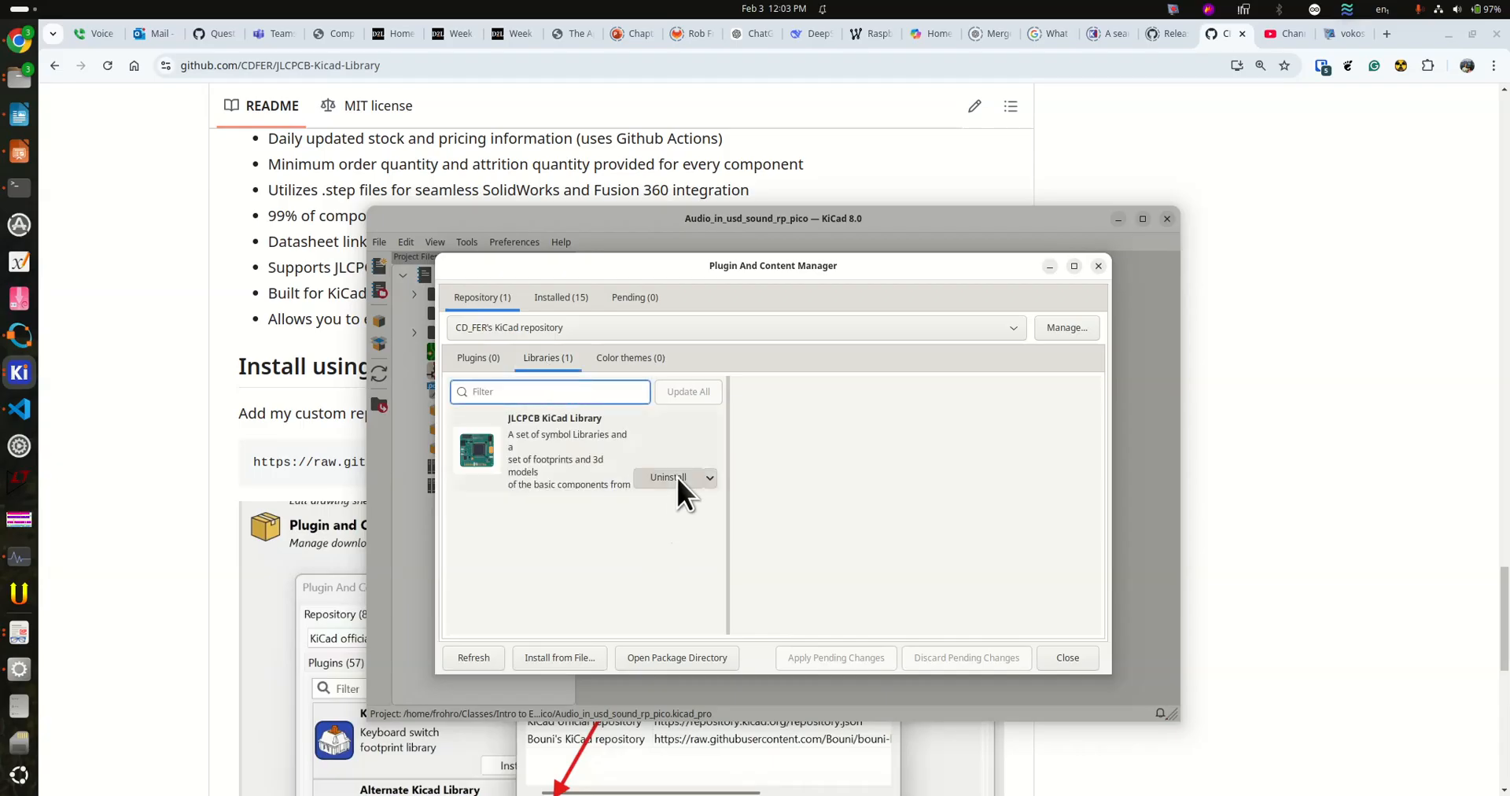
left_click(667, 477)
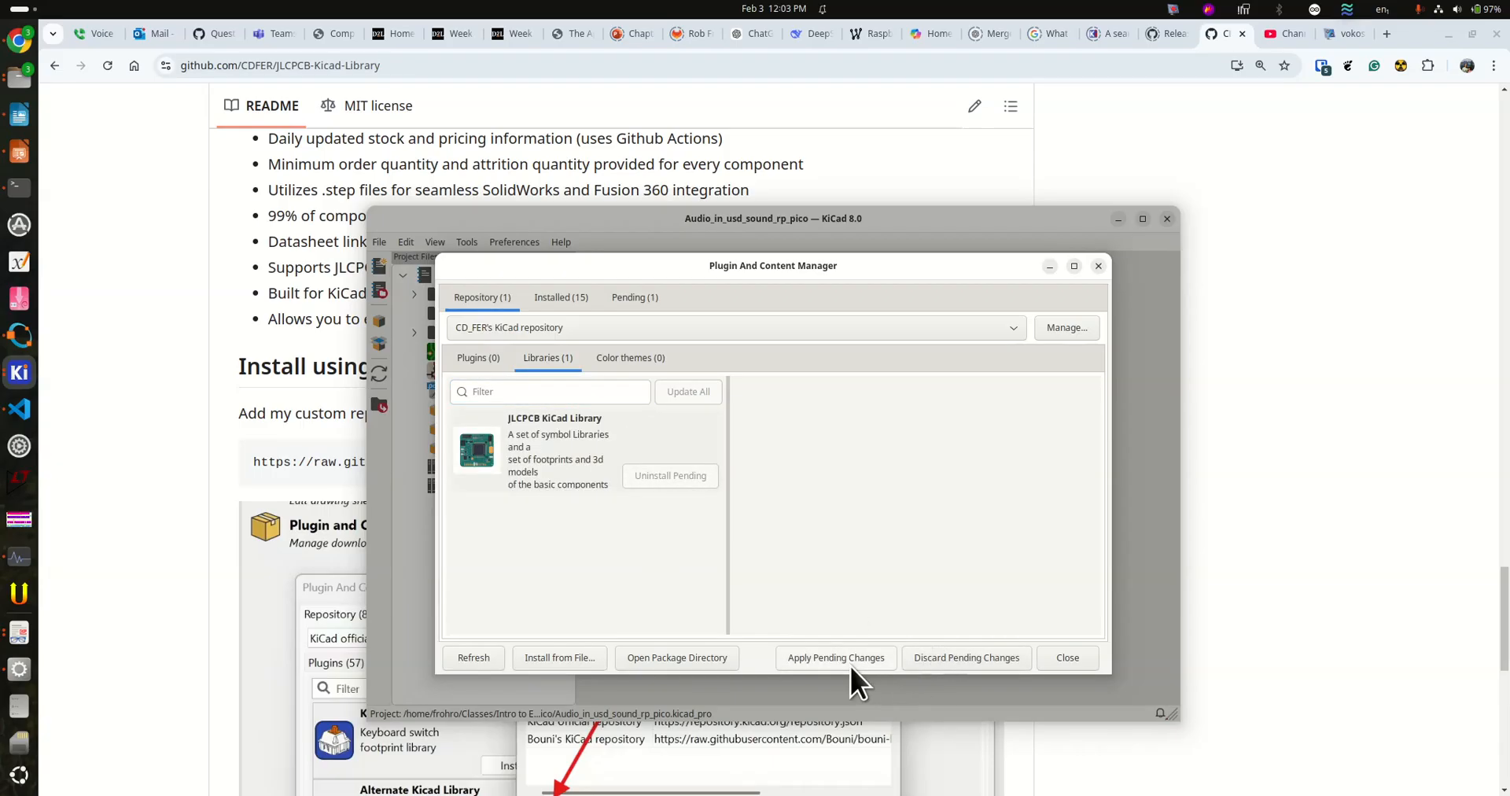
left_click(834, 657)
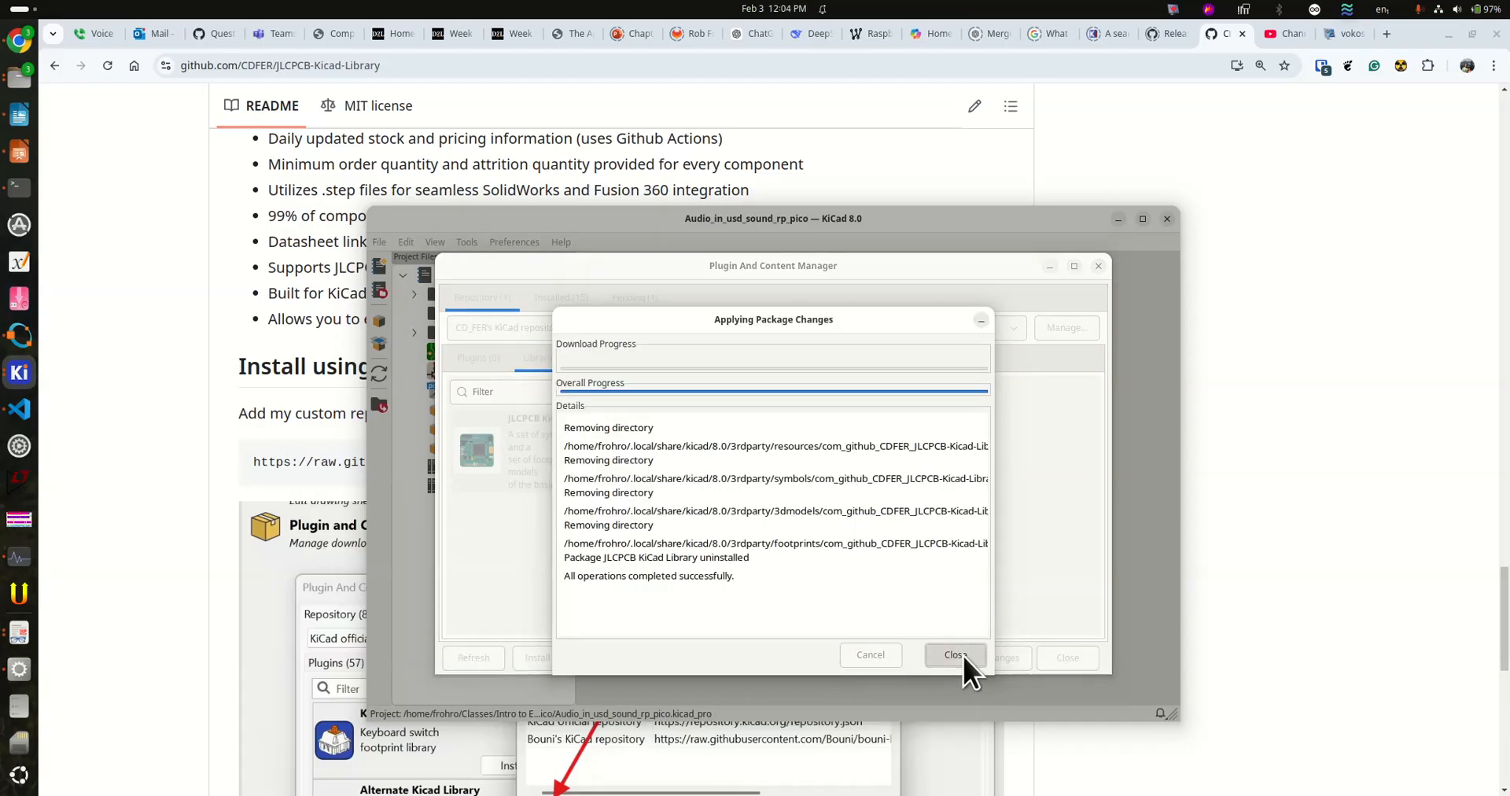
left_click(953, 654)
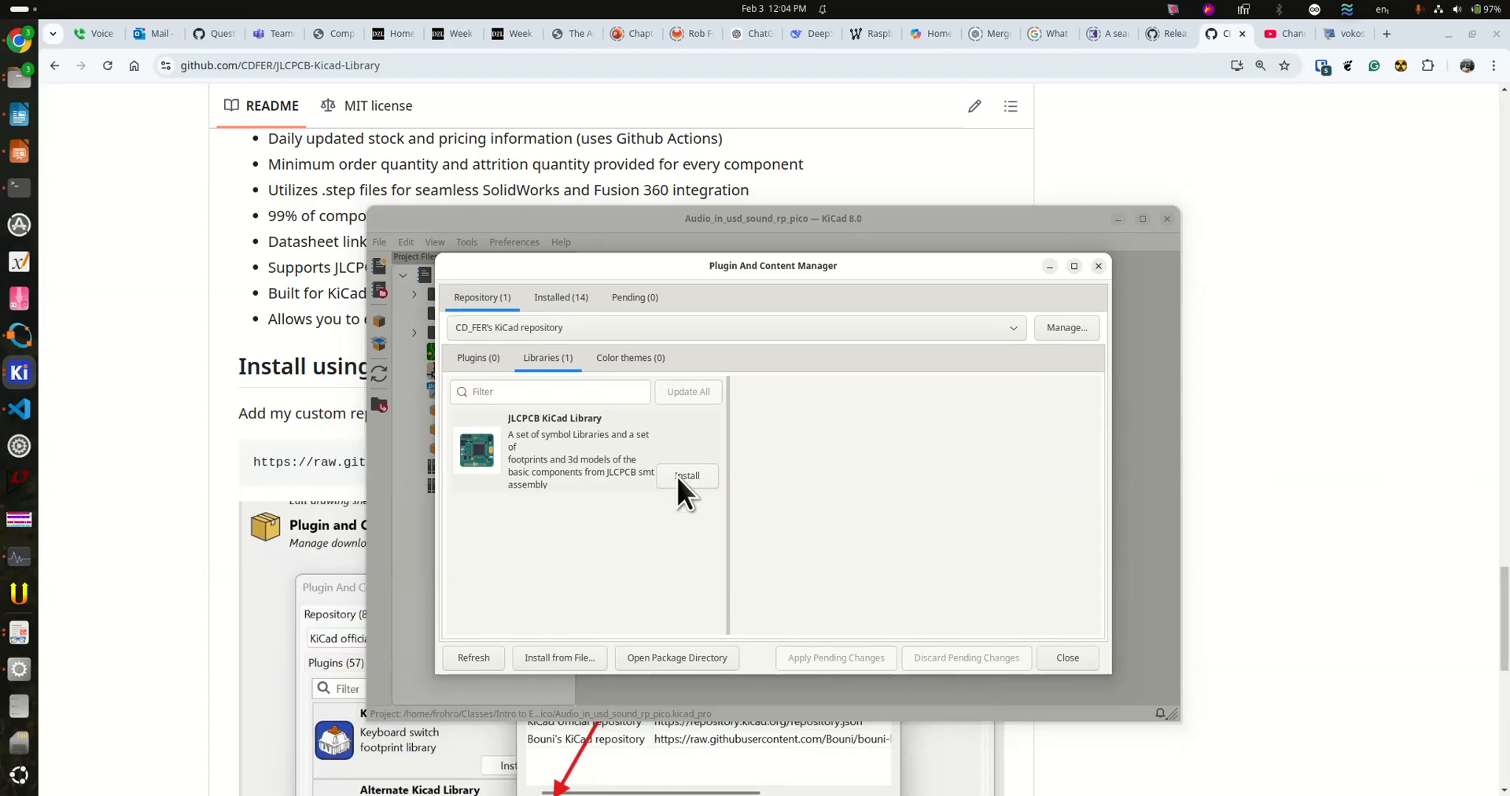
Reinstall the JLCPCB KiCad Library, apply the change and close the content manager.
left_click(688, 475)
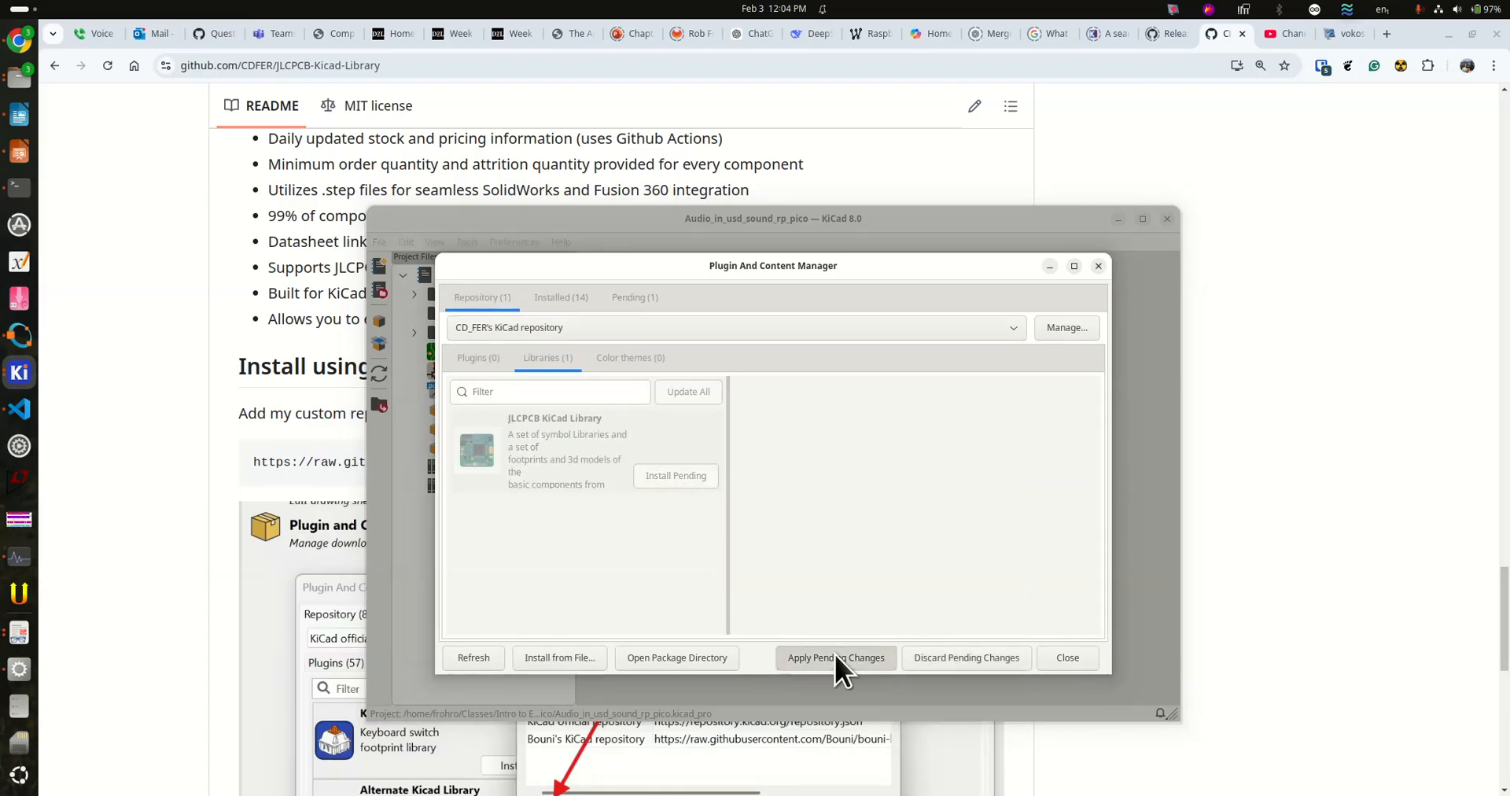
left_click(835, 657)
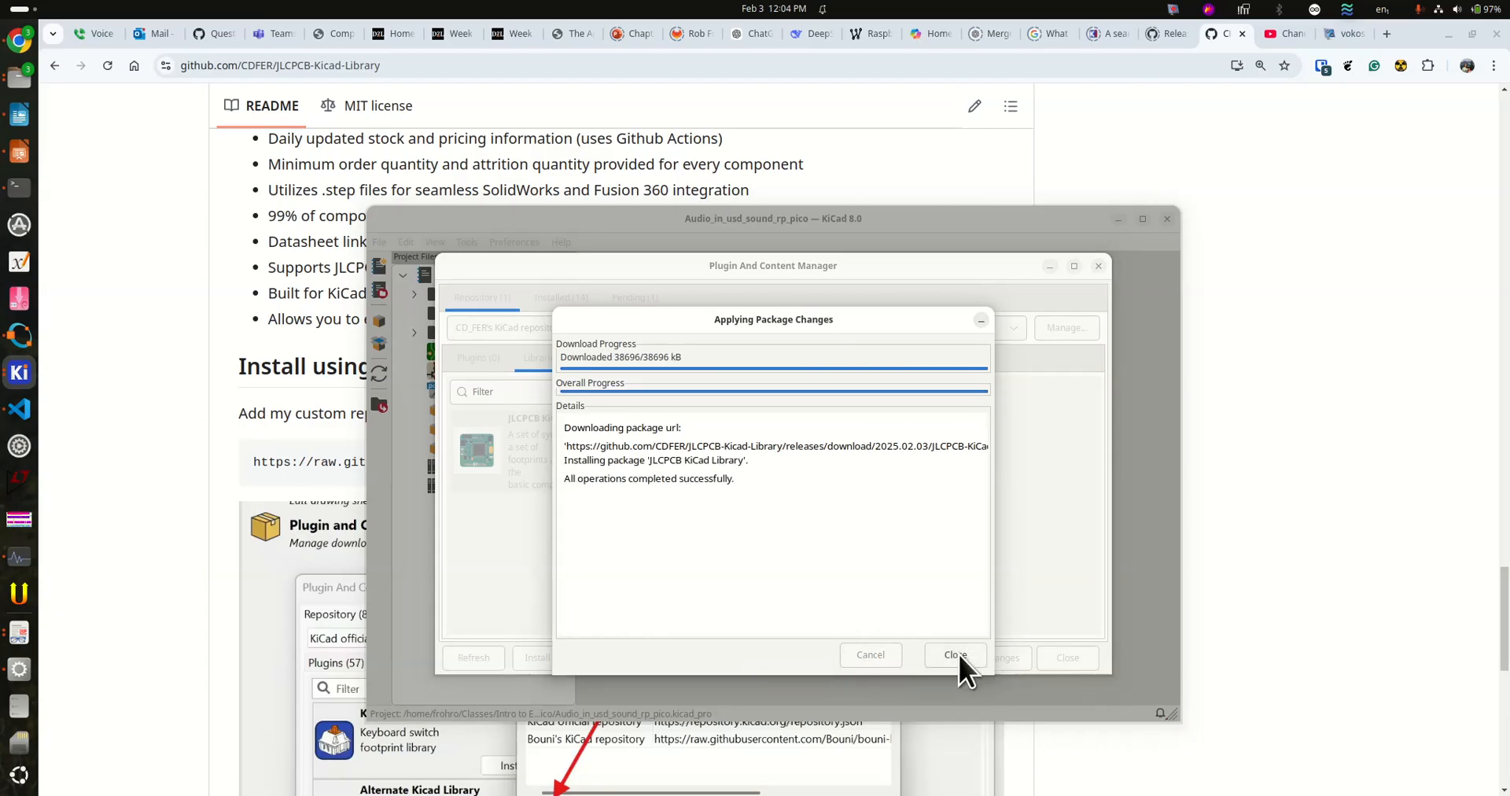
left_click(953, 654)
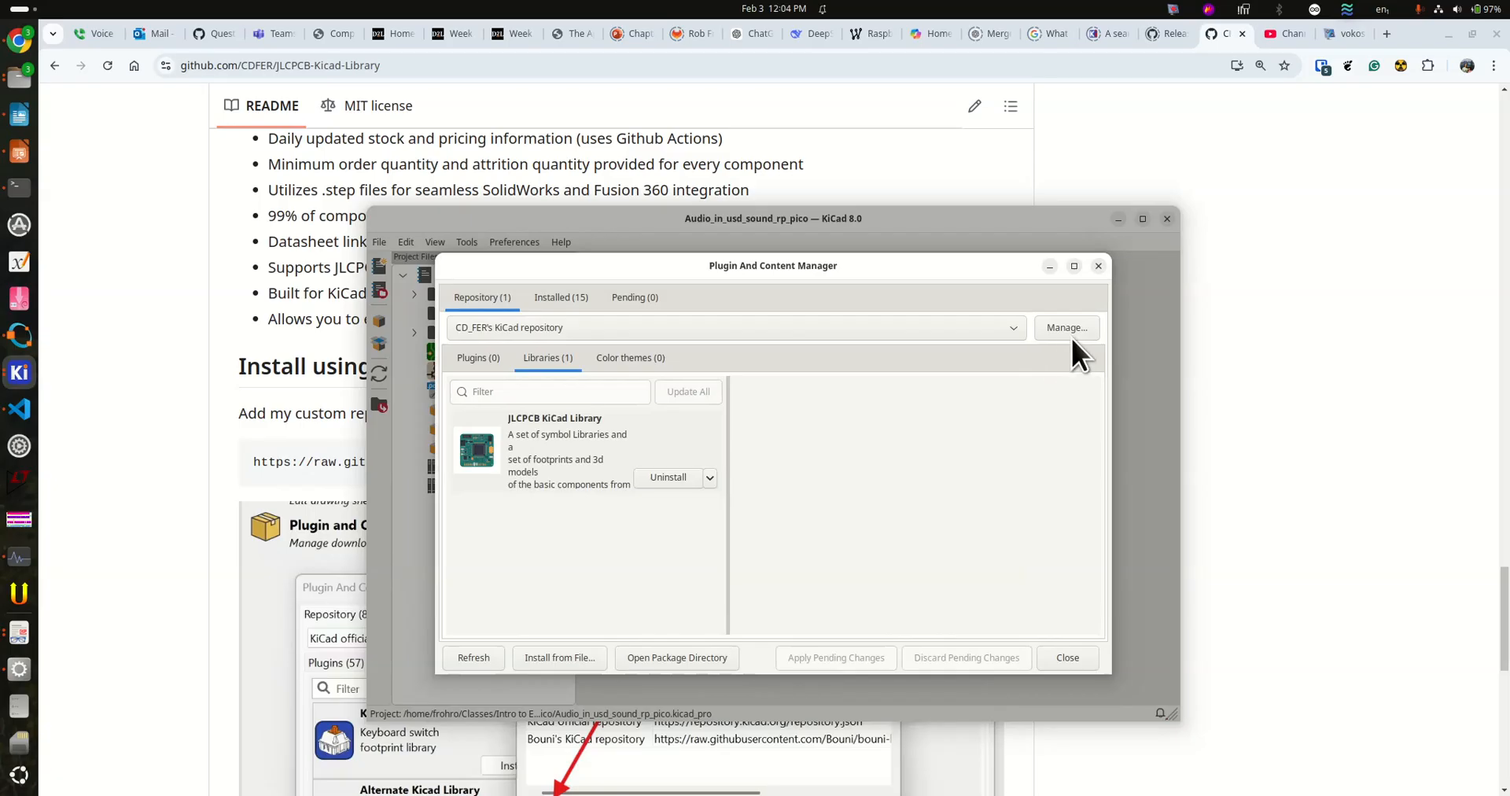
mouse_move(1067, 670)
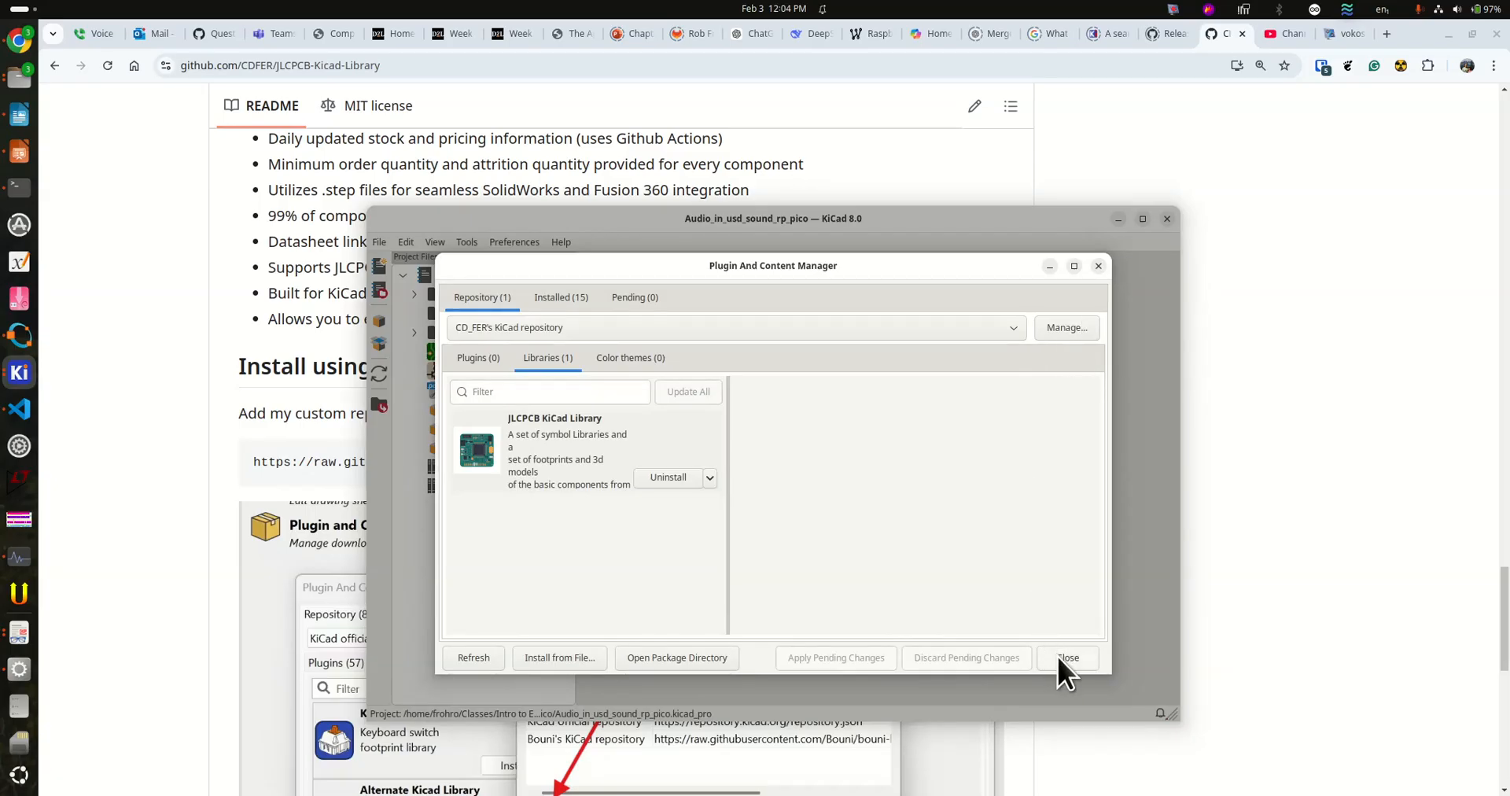
left_click(1066, 657)
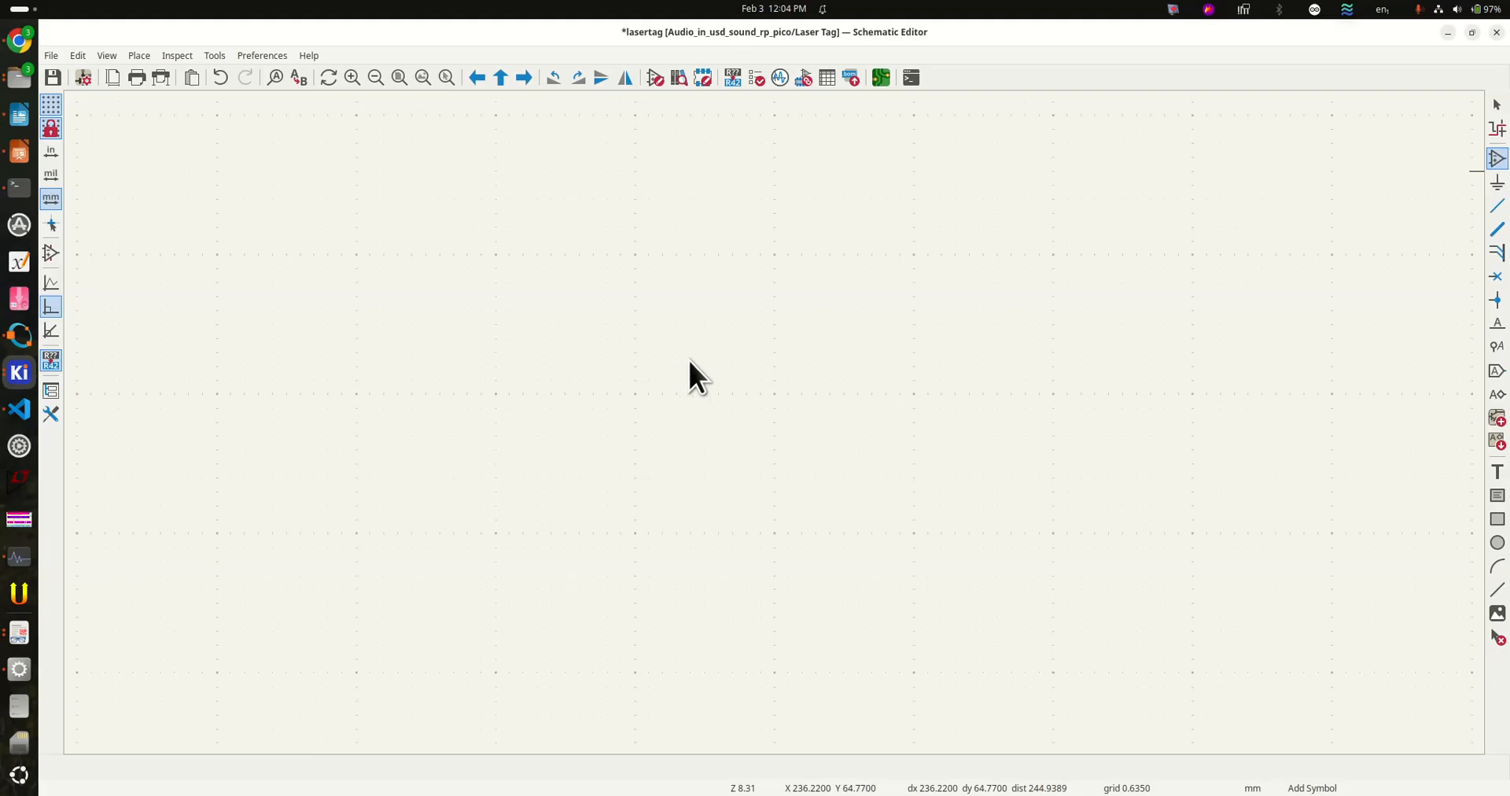
mouse_move(721, 375)
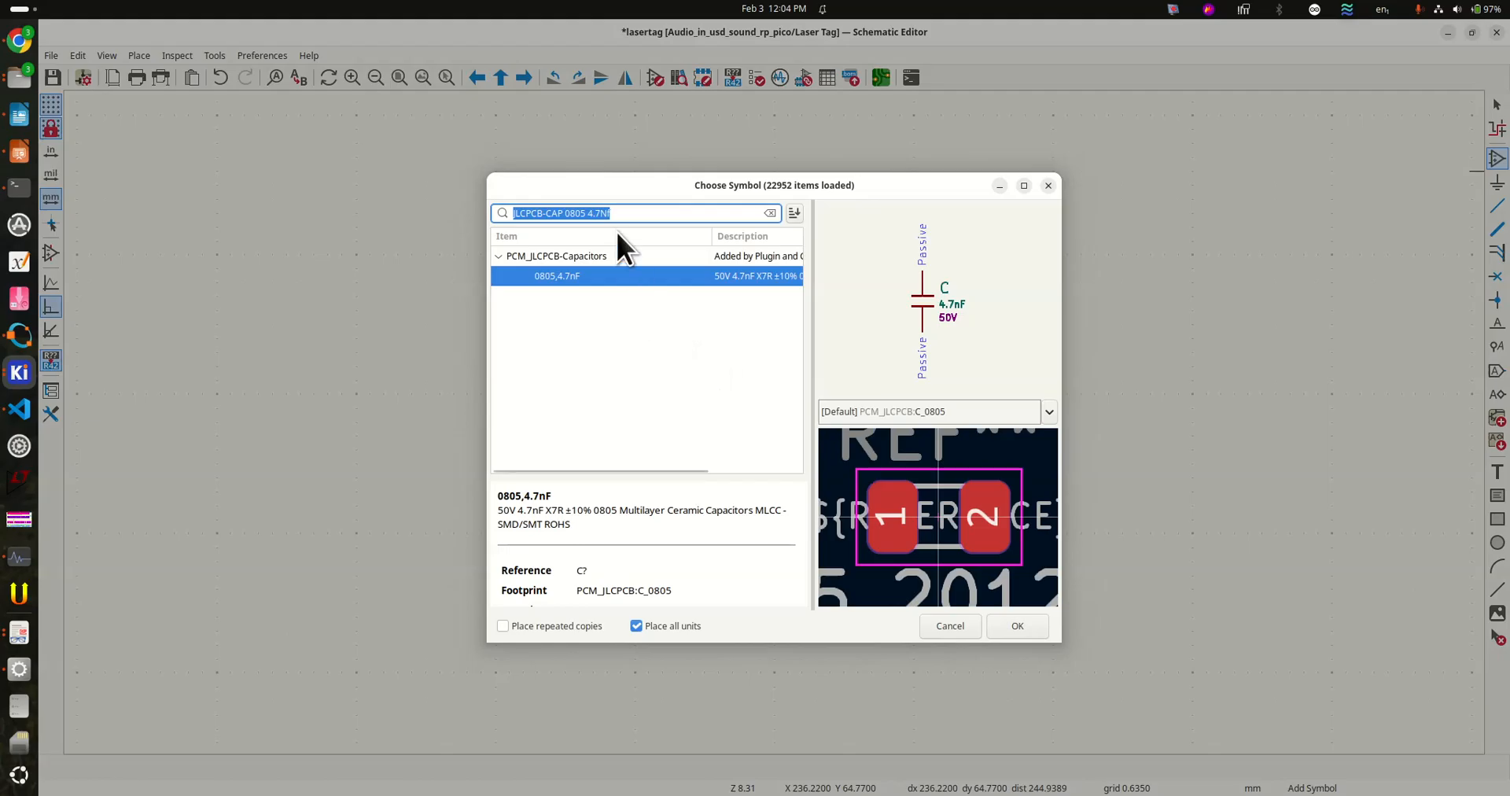
mouse_move(534, 251)
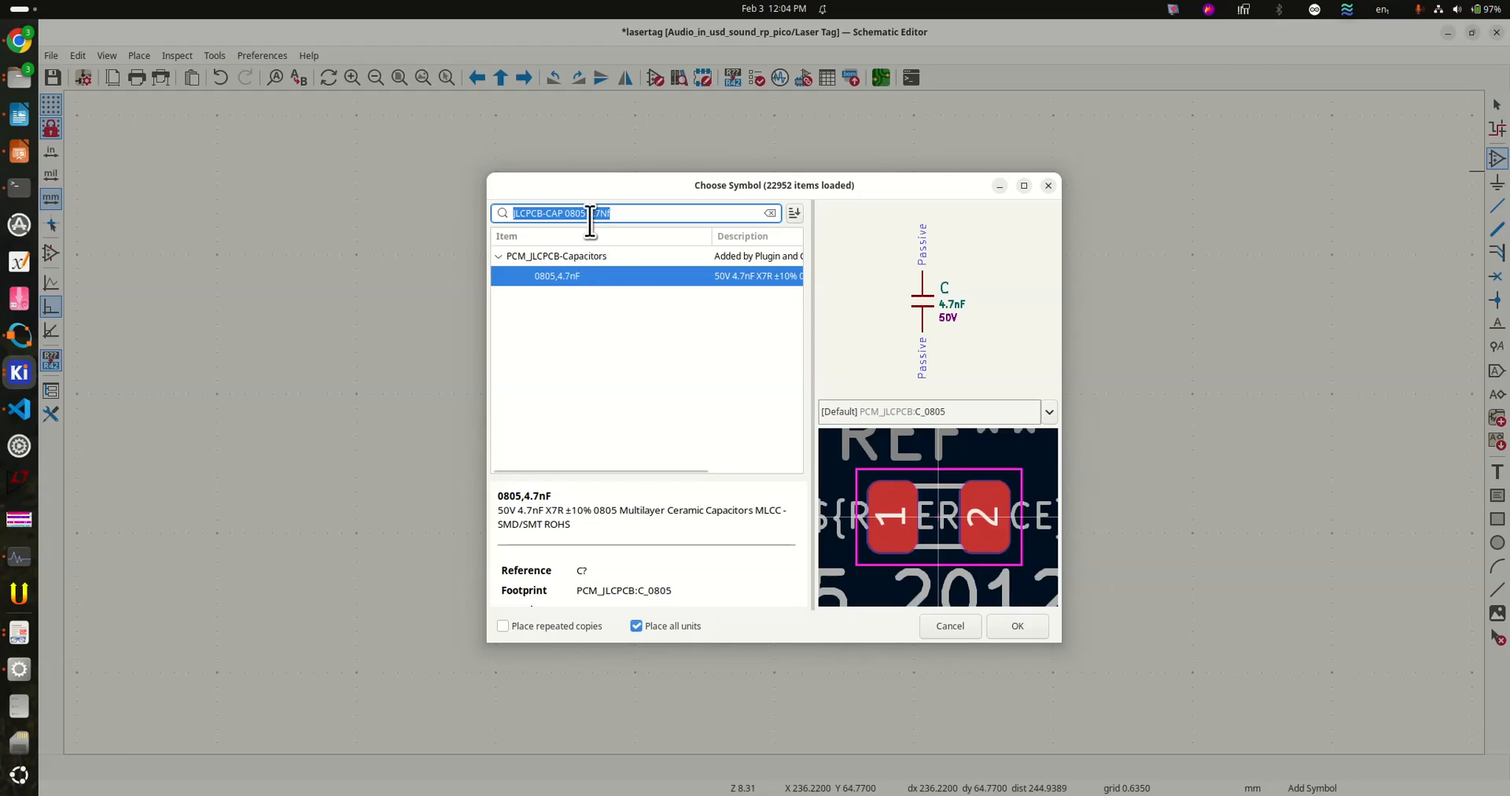
mouse_move(603, 294)
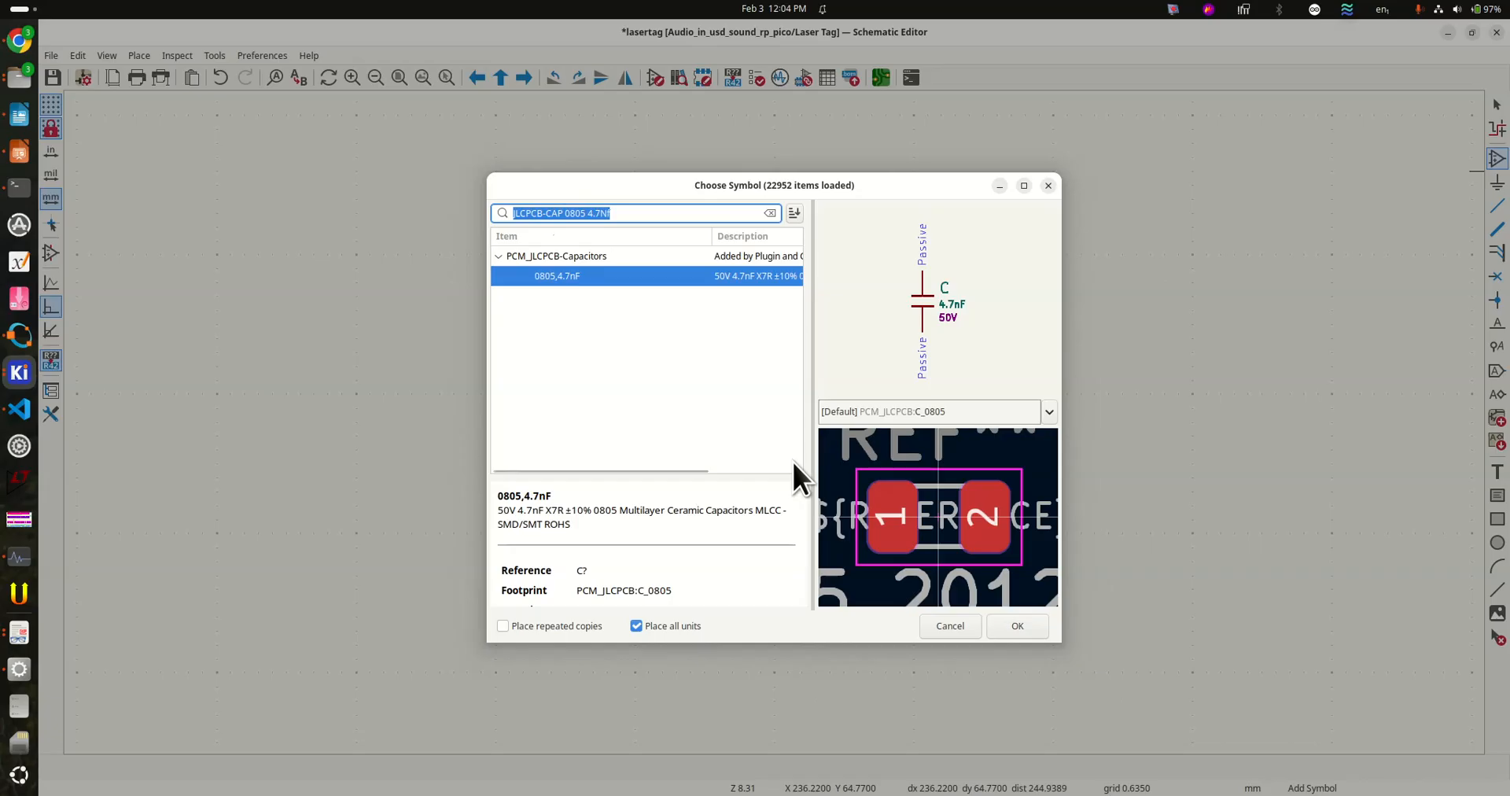
mouse_move(915, 563)
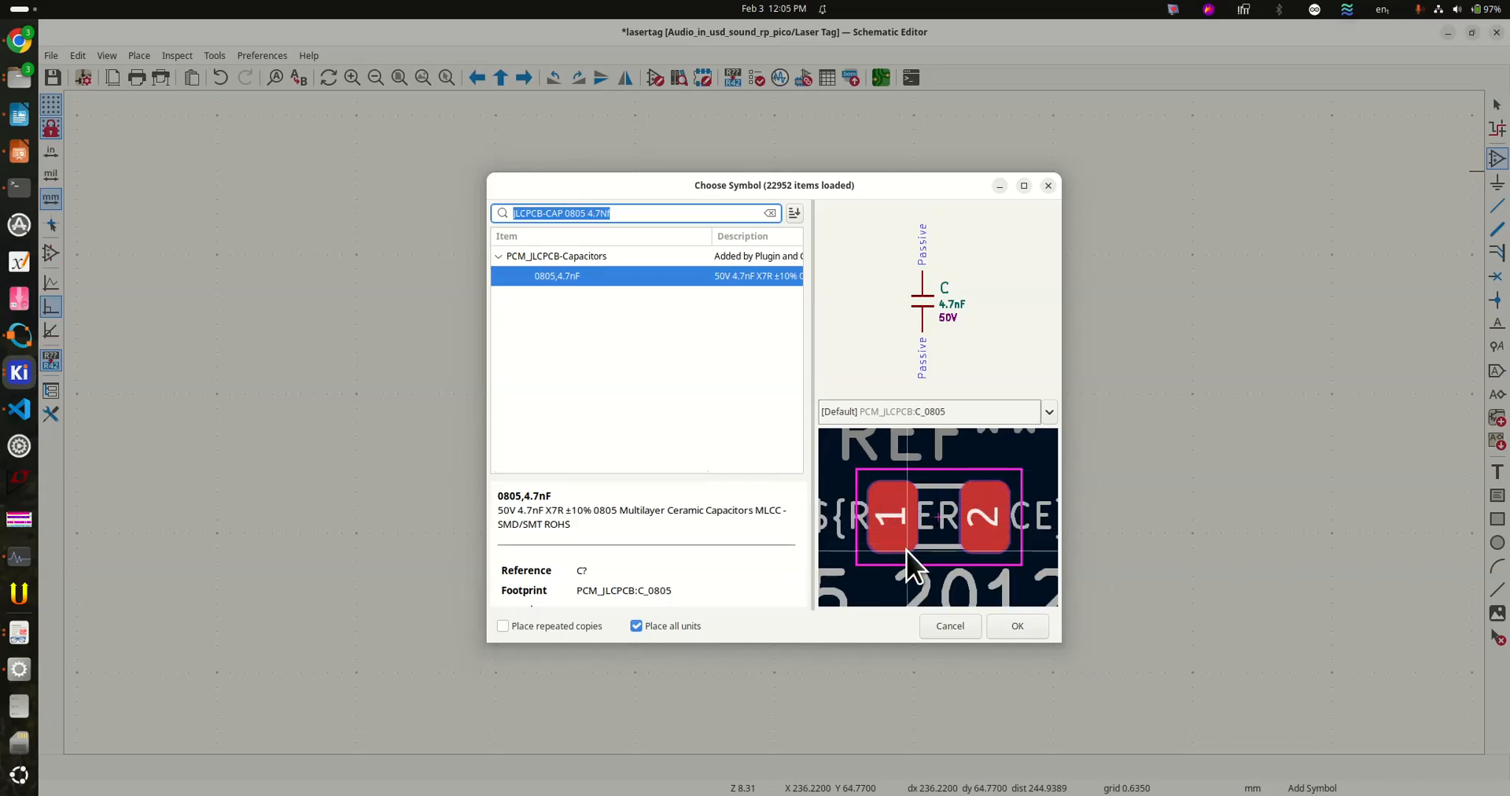
mouse_move(942, 442)
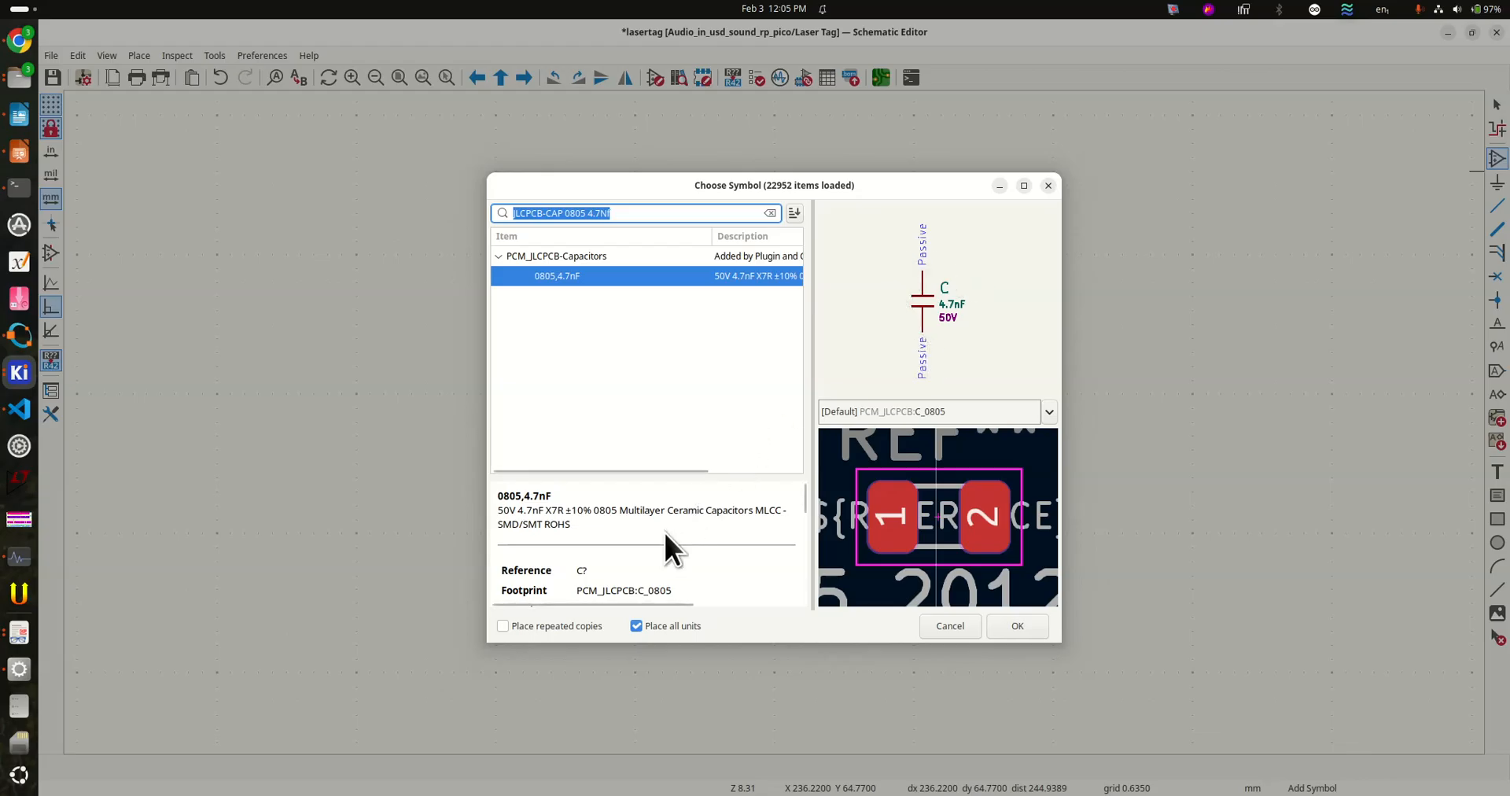
scroll("down", 3)
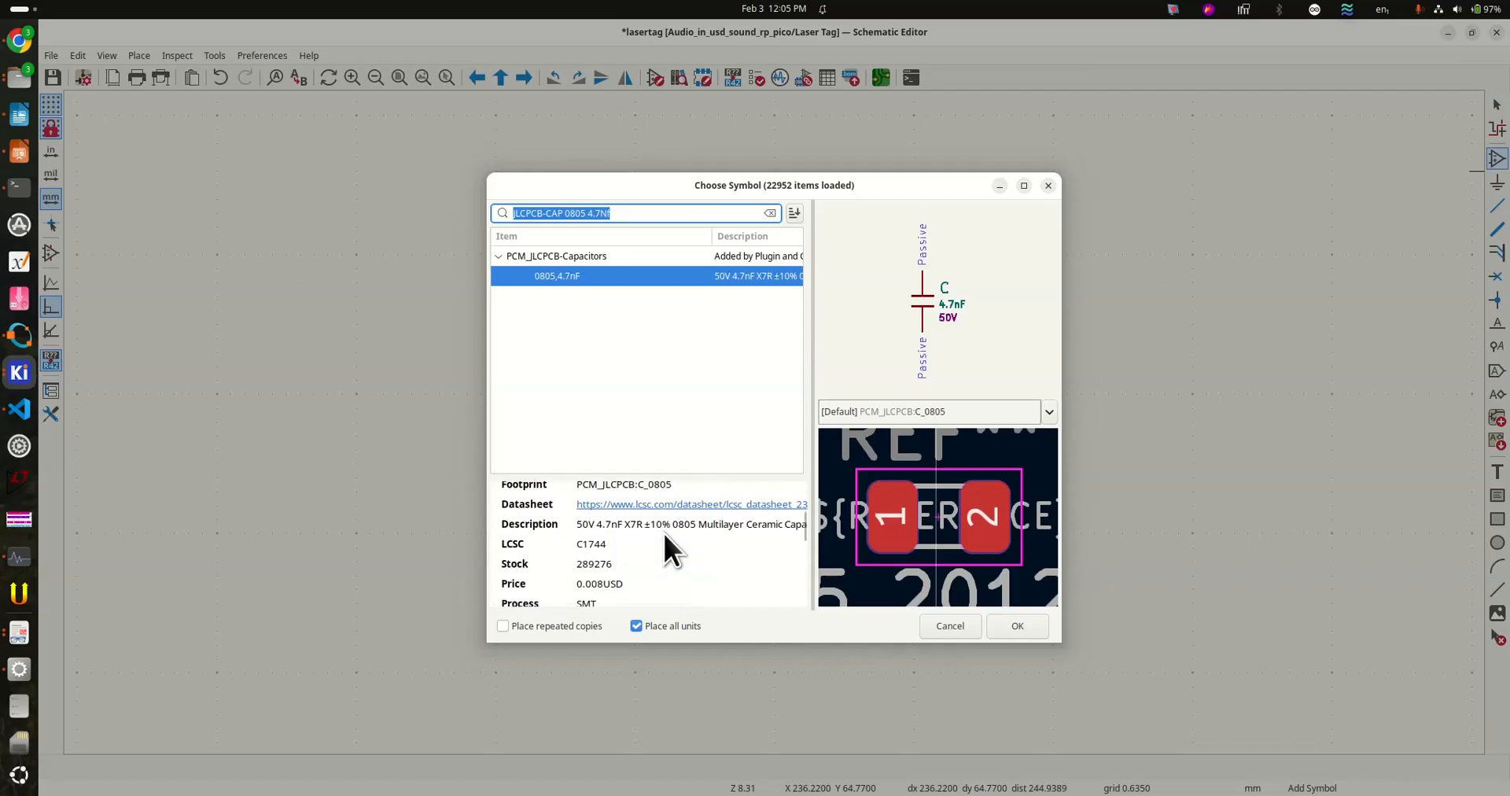
mouse_move(684, 559)
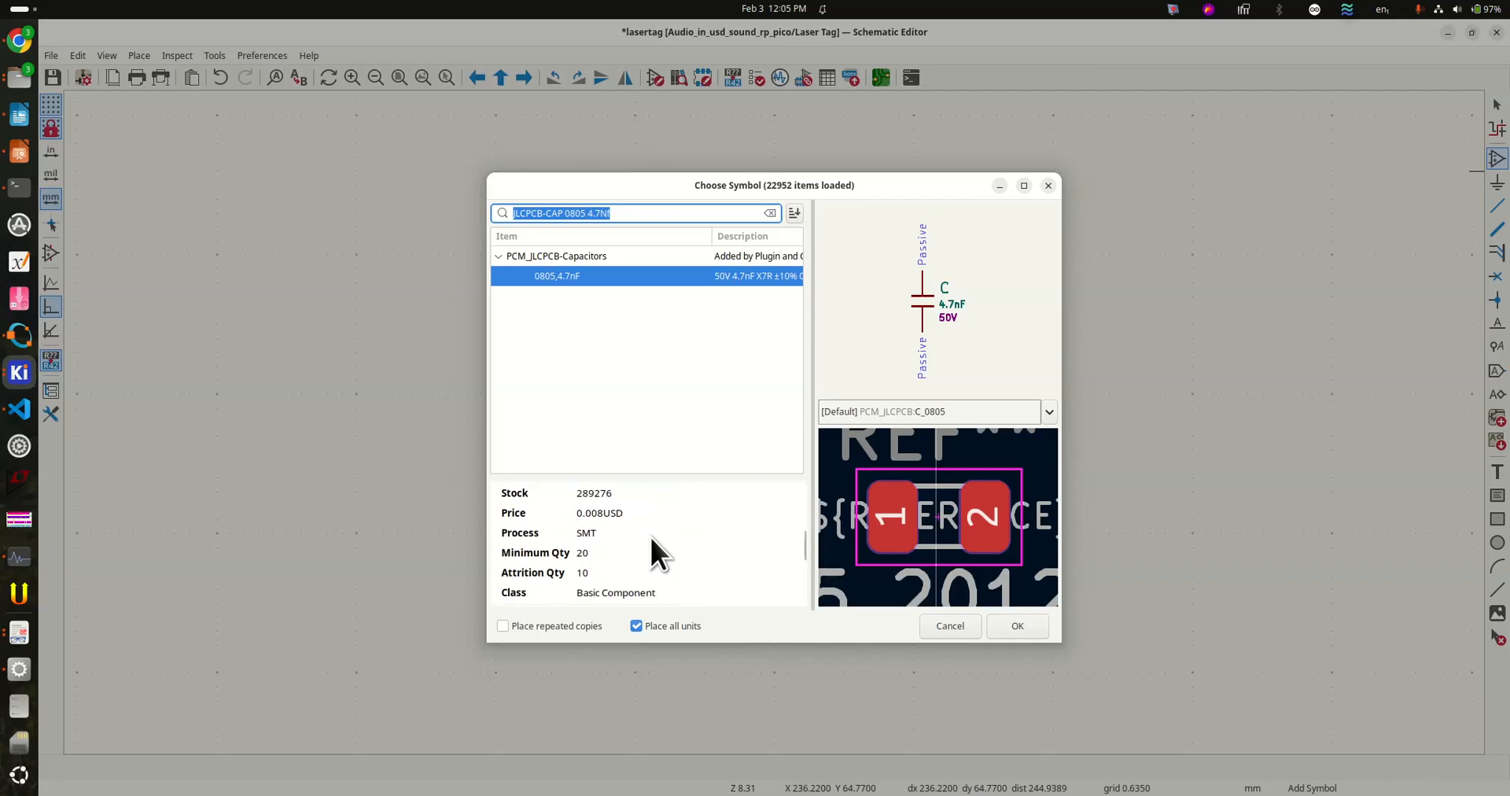
mouse_move(645, 544)
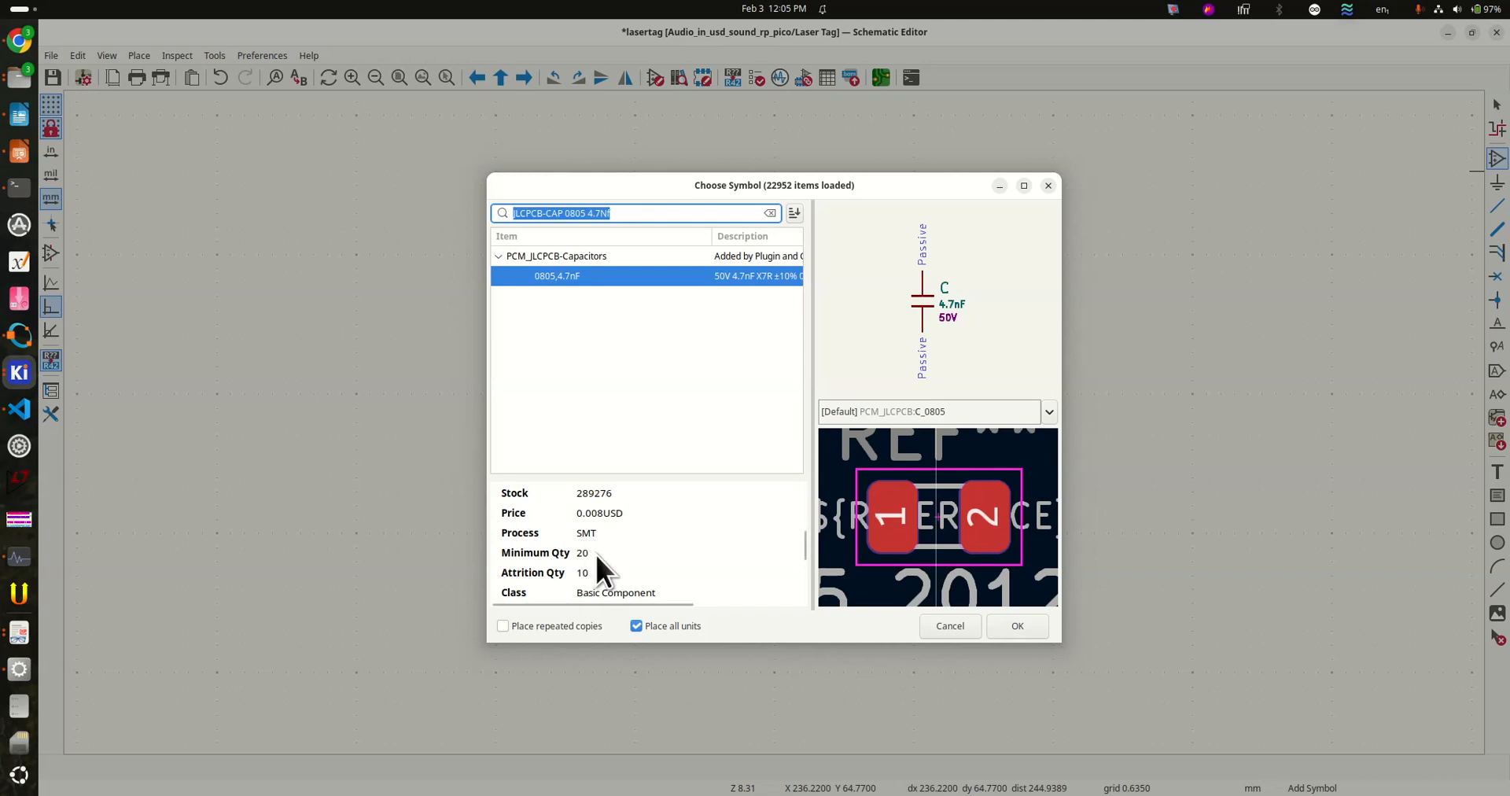
mouse_move(780, 612)
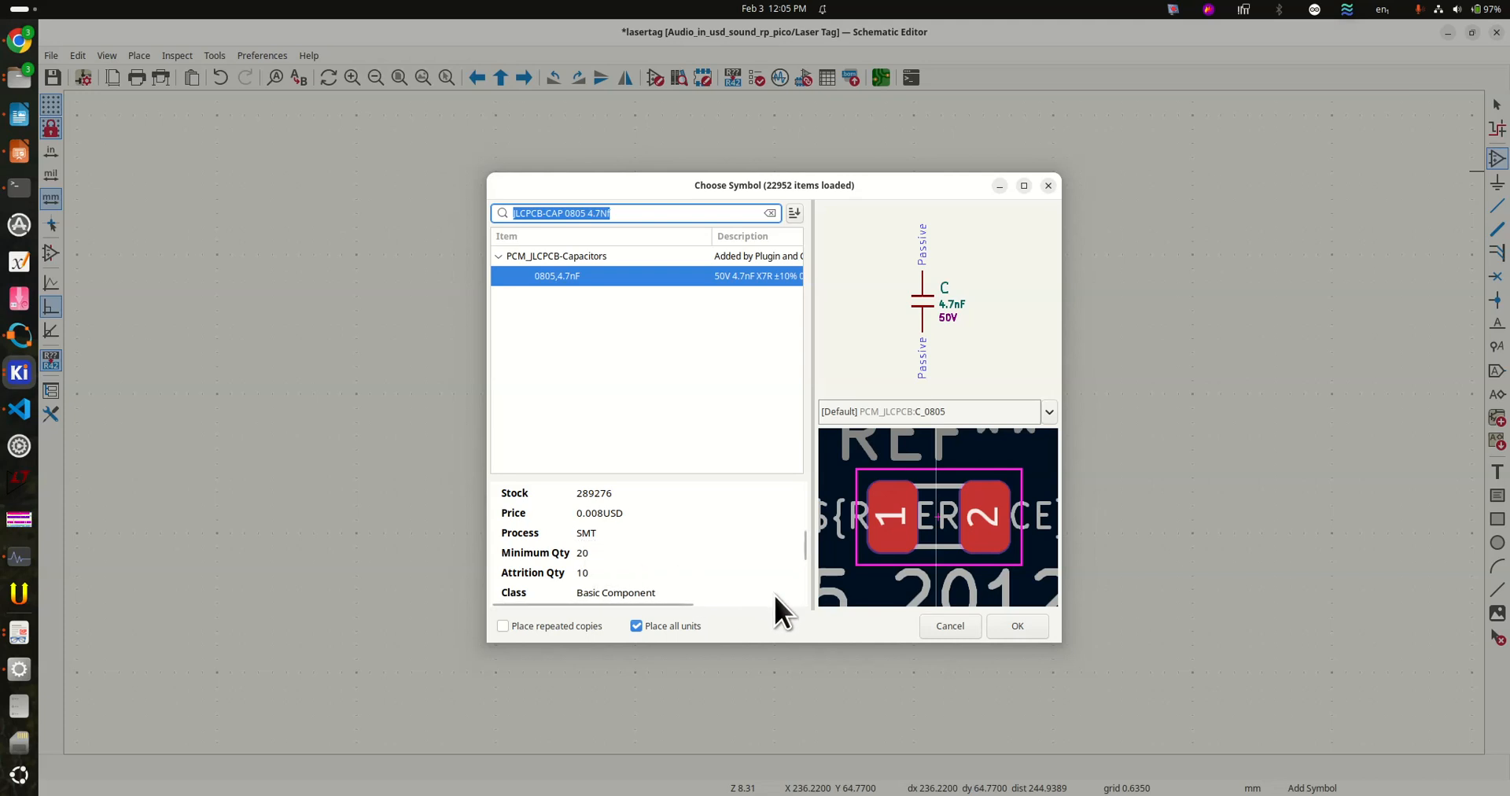
mouse_move(708, 593)
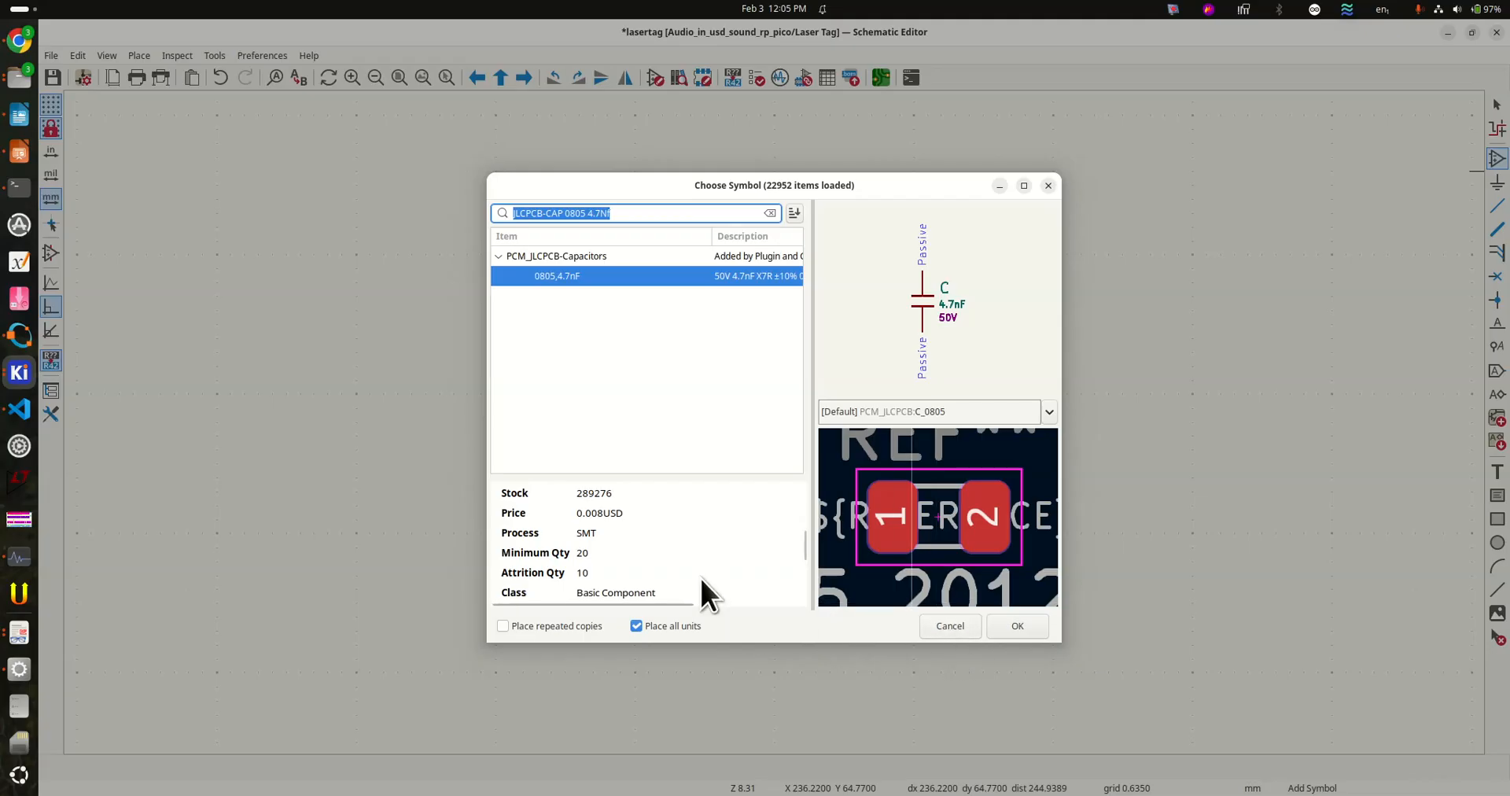
scroll("down", 3)
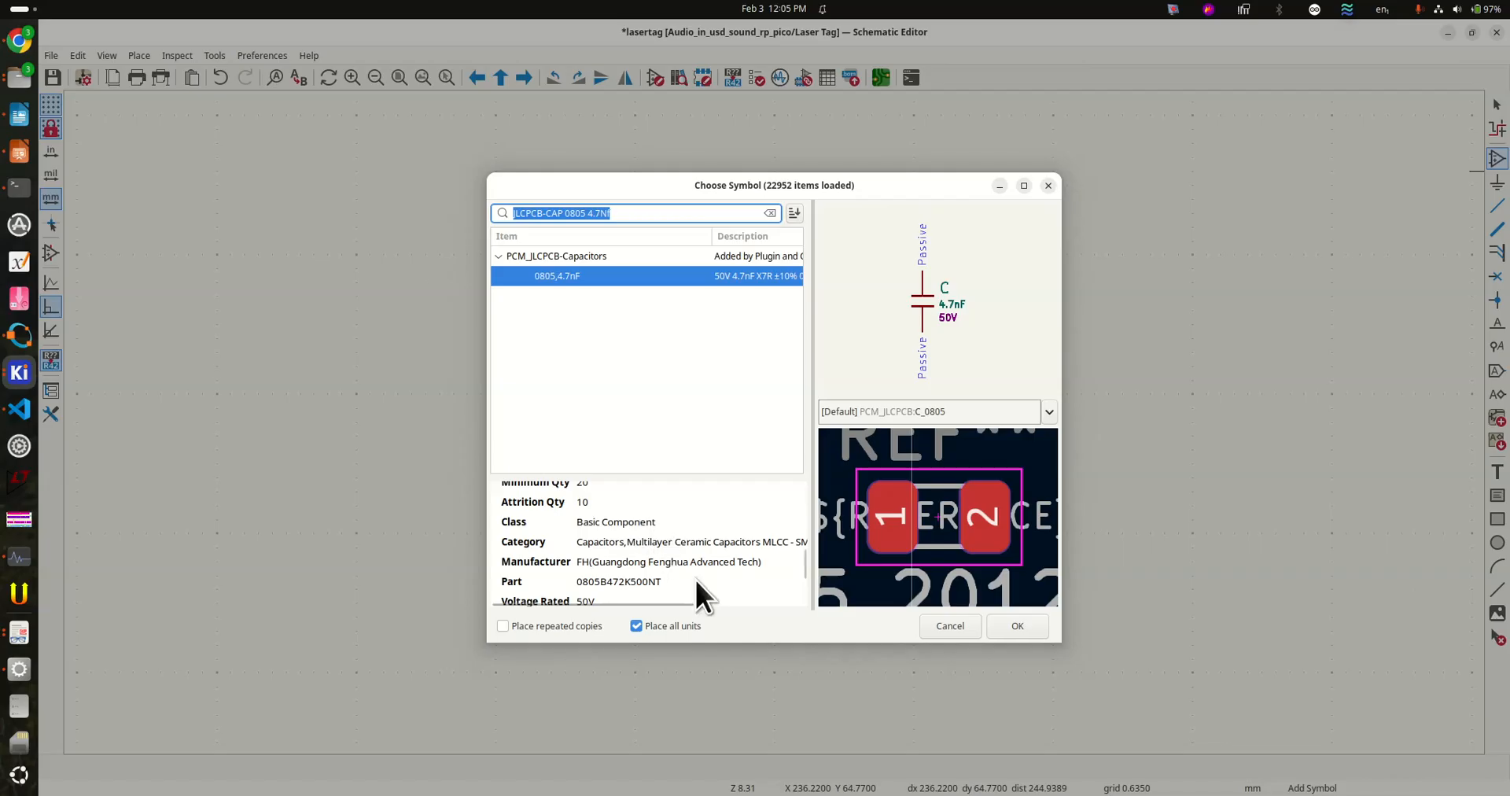
scroll("down", 3)
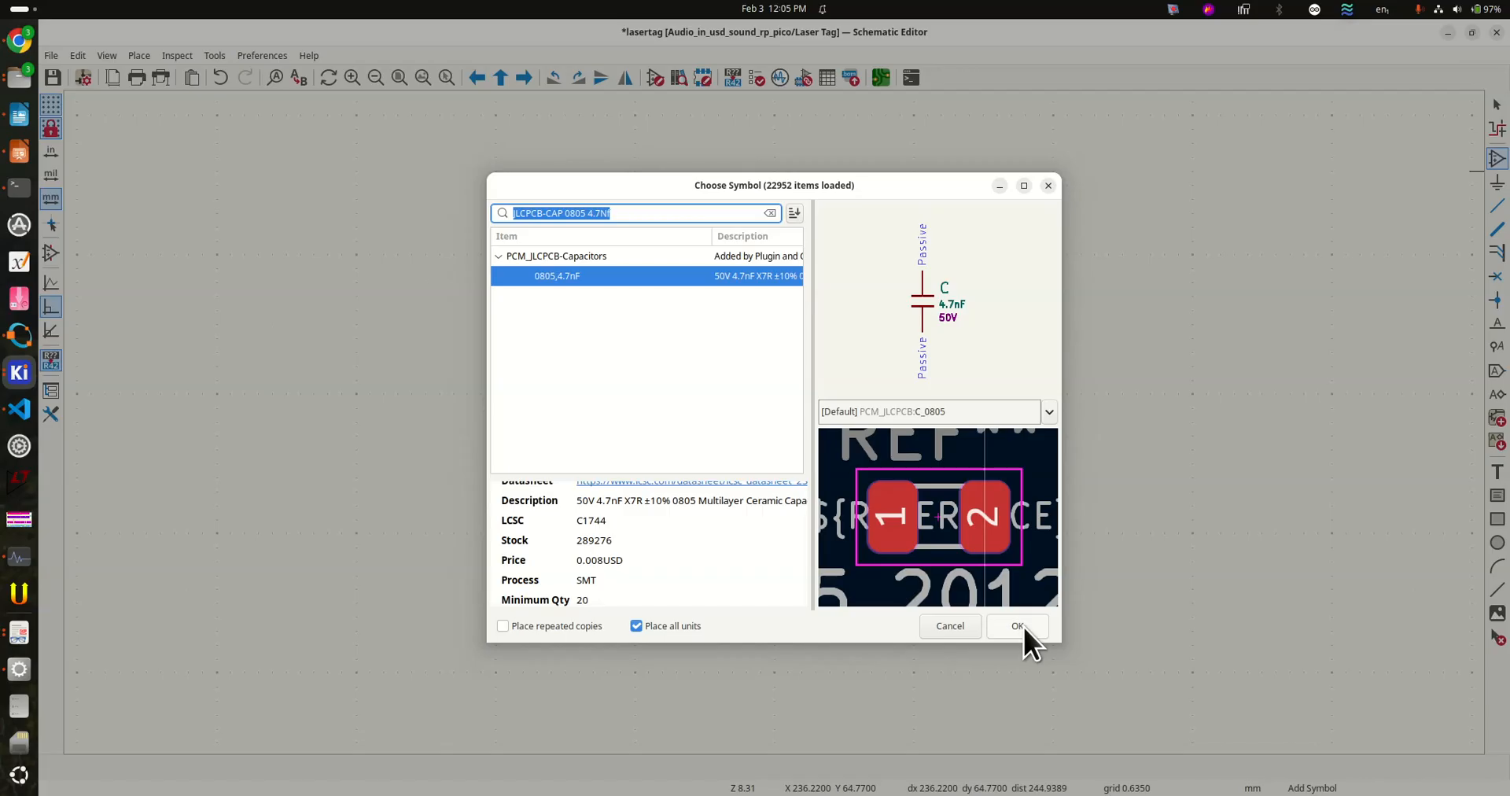
Place the 4.7nF 50V capacitor C33 and review its Symbol Properties fields unchanged.
left_click(1017, 625)
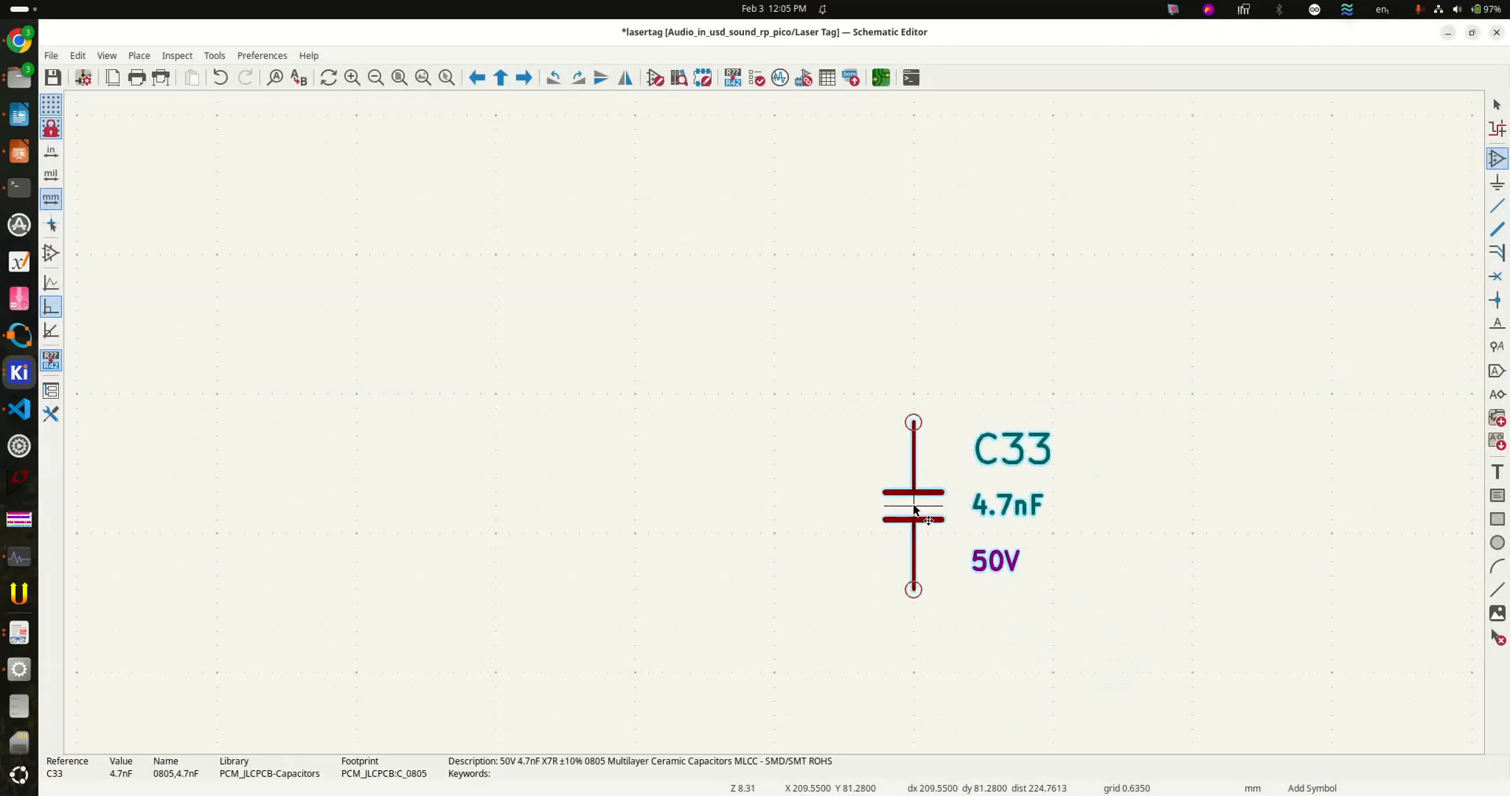
double_click(912, 507)
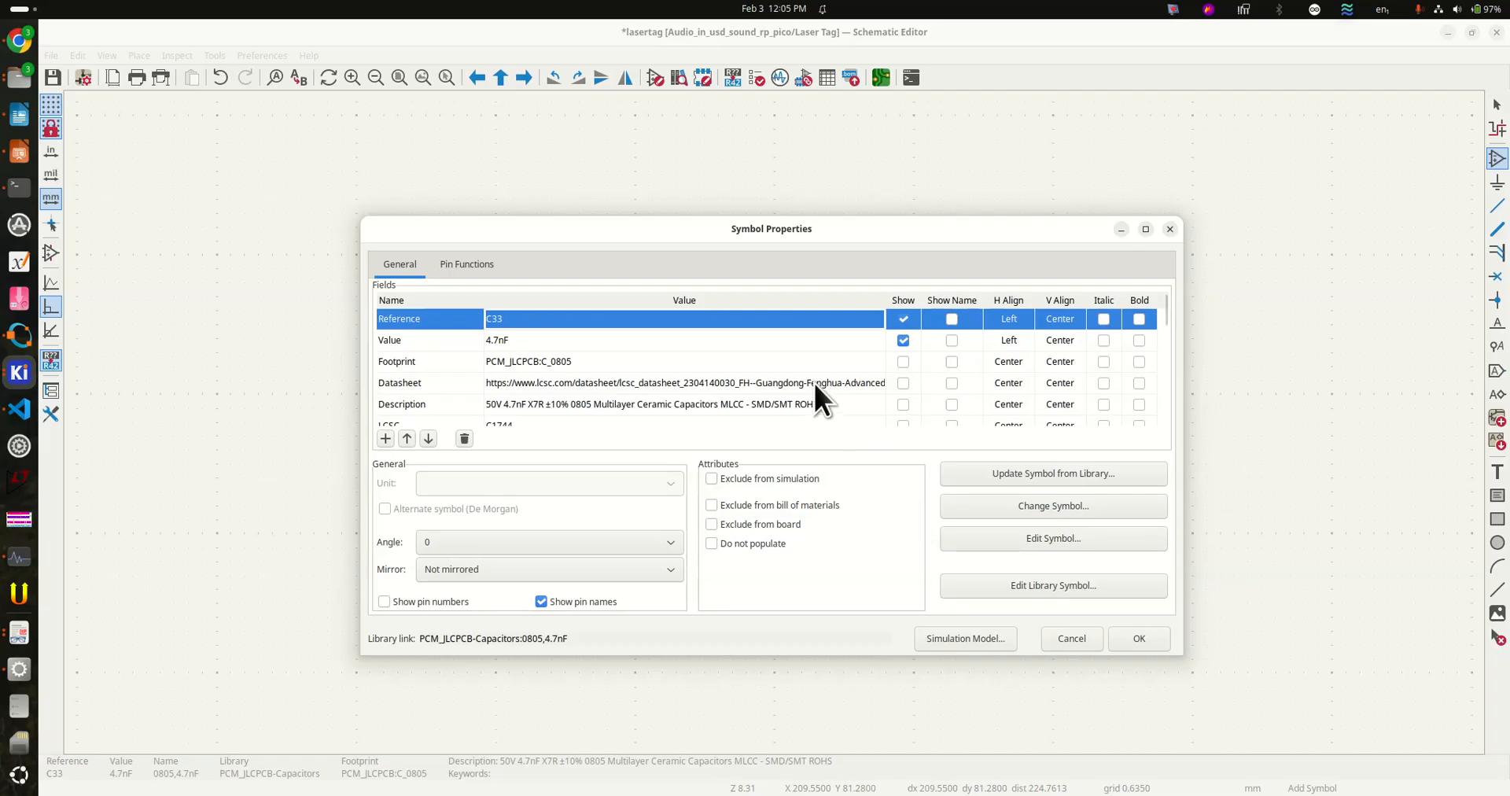
scroll("down", 3)
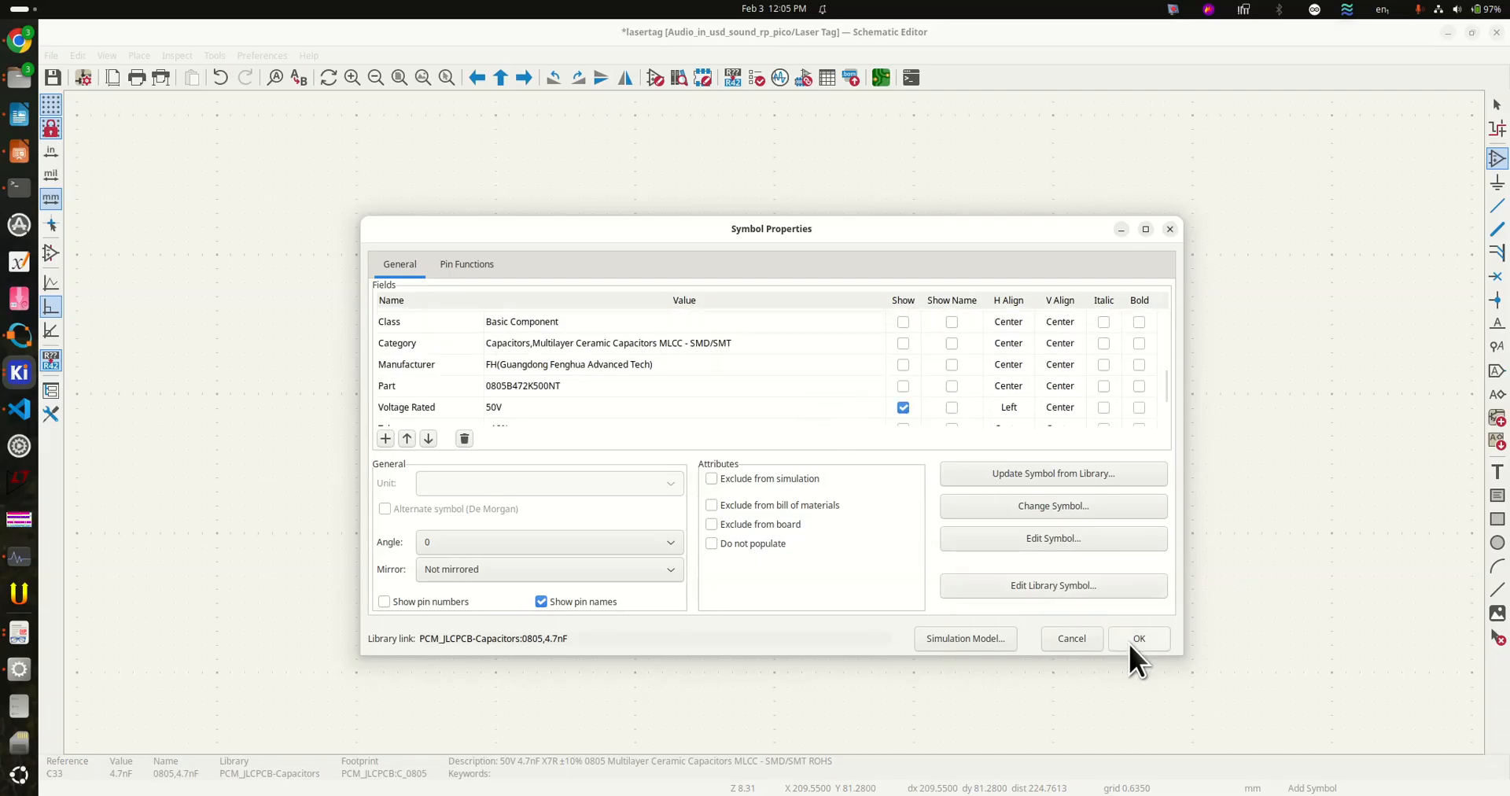
left_click(1138, 639)
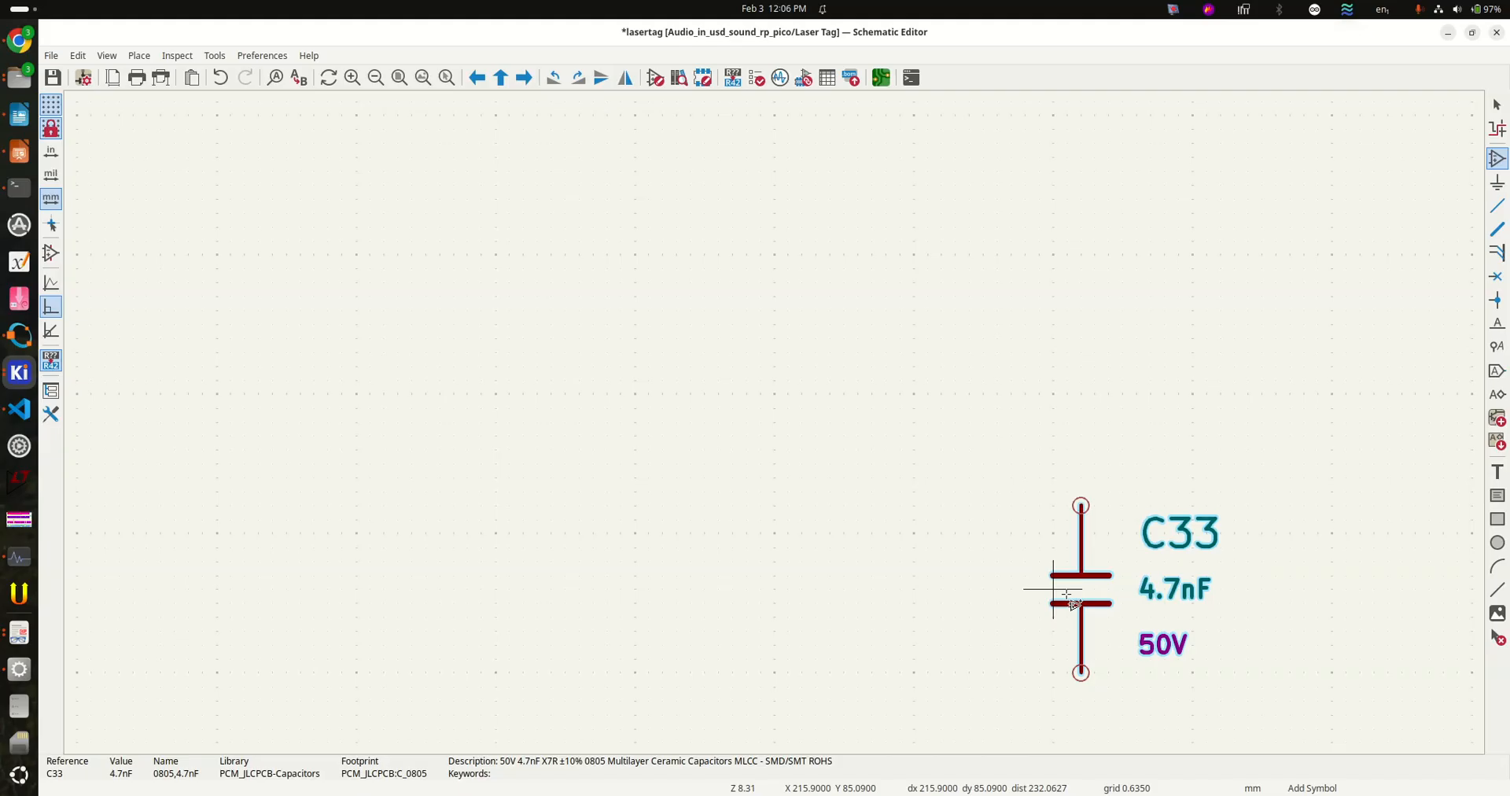
Save the schematic with Ctrl+S after positioning capacitor C33.
key("ctrl+s")
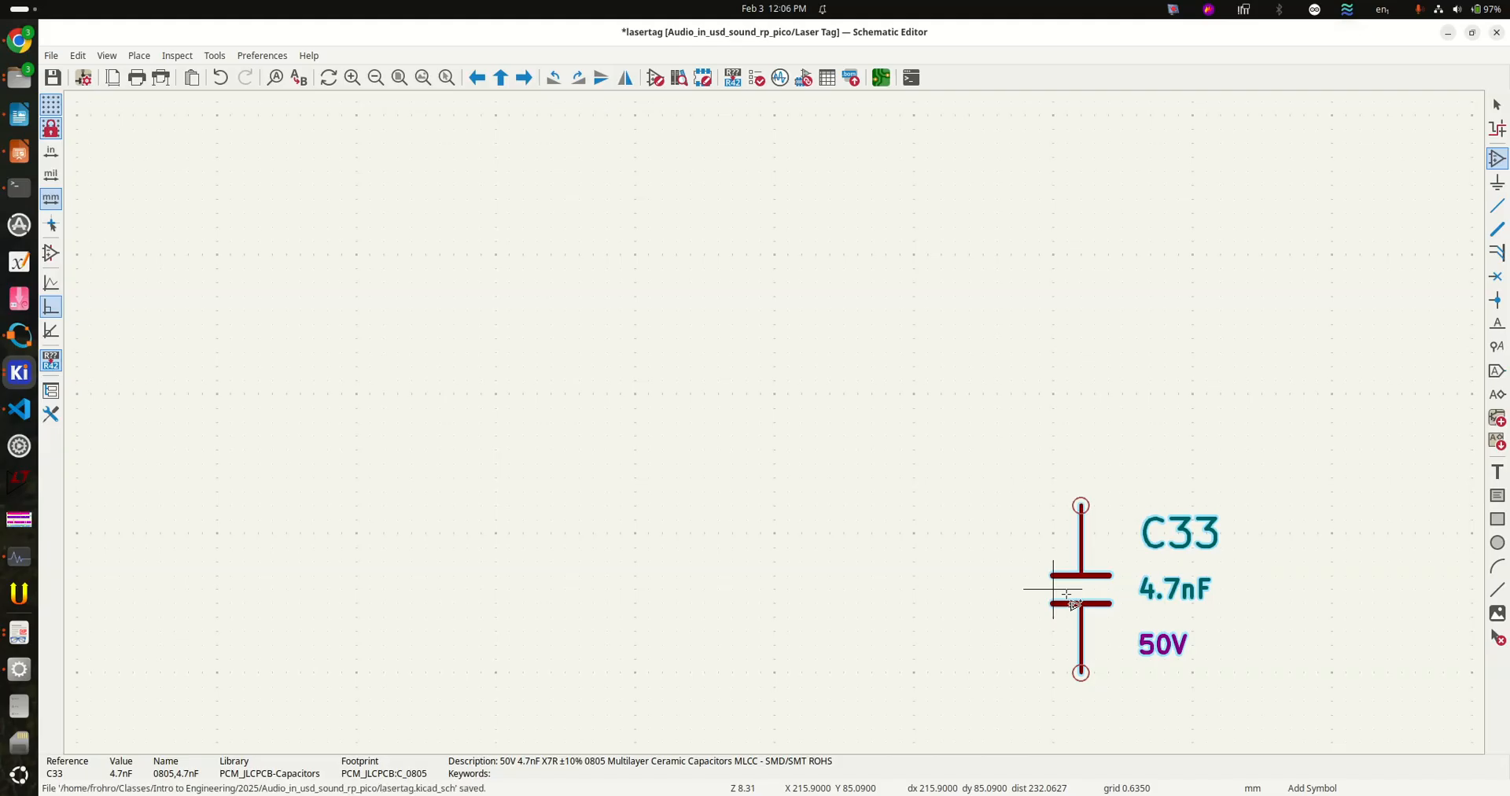